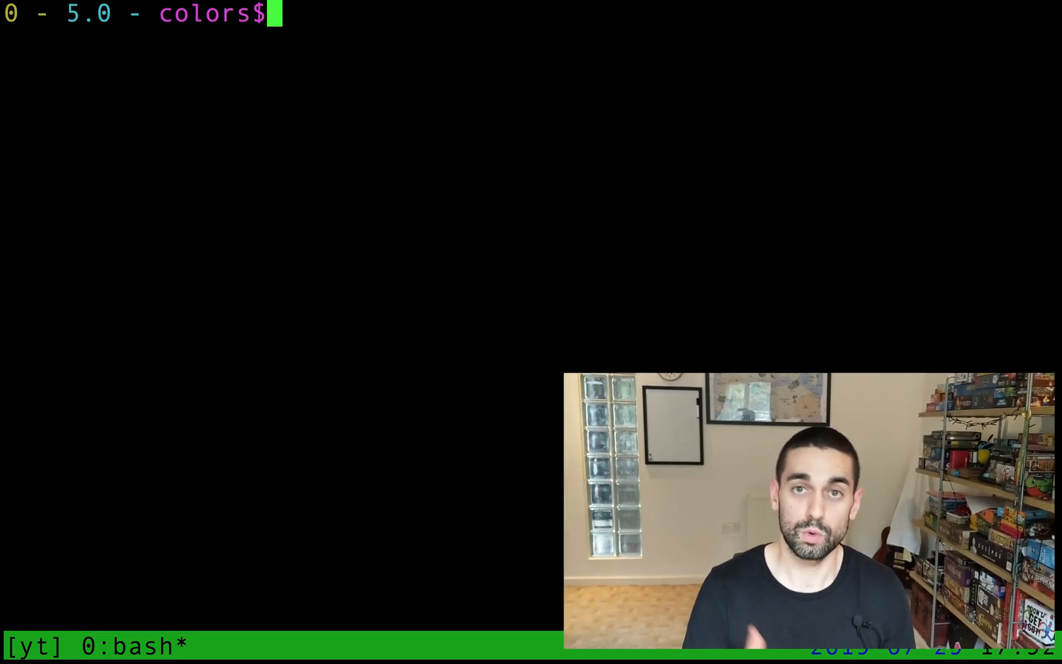
- Run echo -e "\033[31m RED \033[0m" to print RED in red and reset the colour
{"action": "type", "text": "echo"}
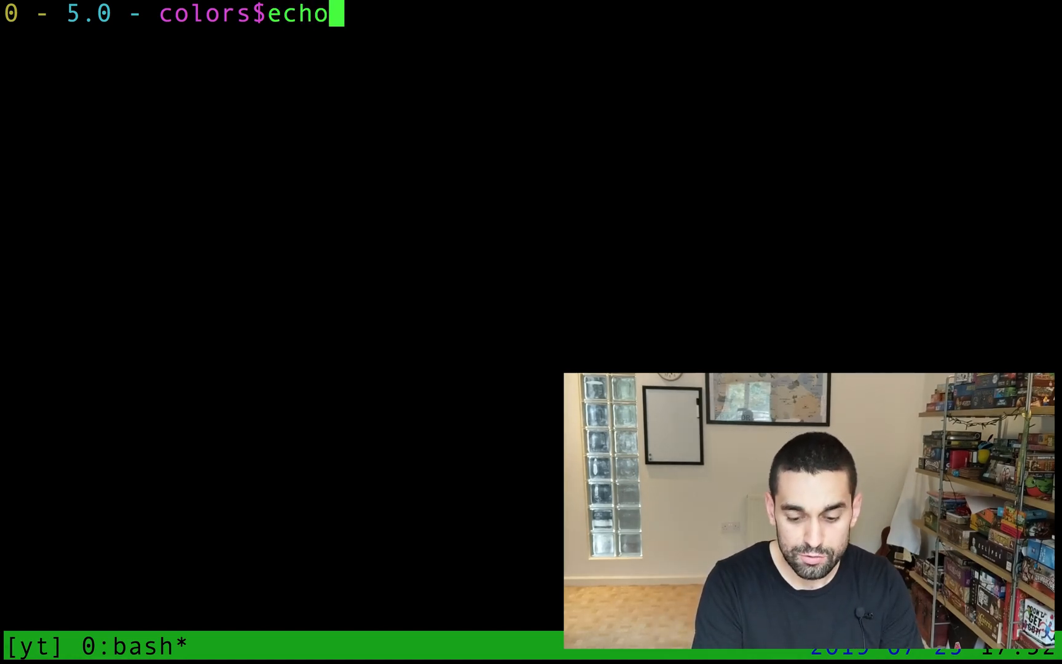
{"action": "type", "text": "-e \""}
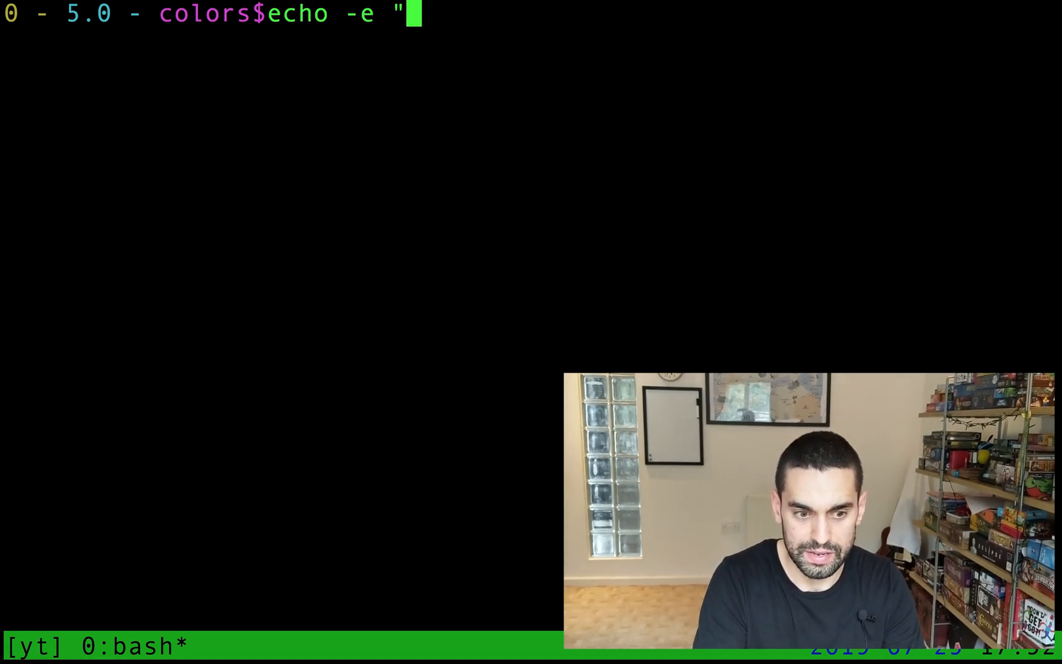
{"action": "type", "text": "\\033"}
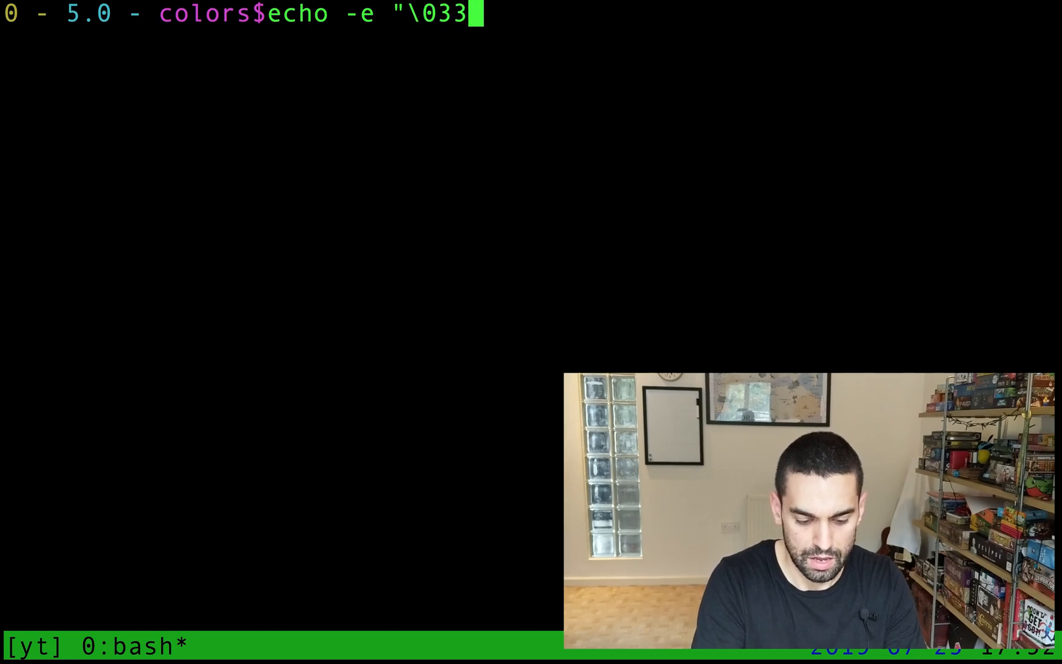
{"action": "type", "text": "[31m"}
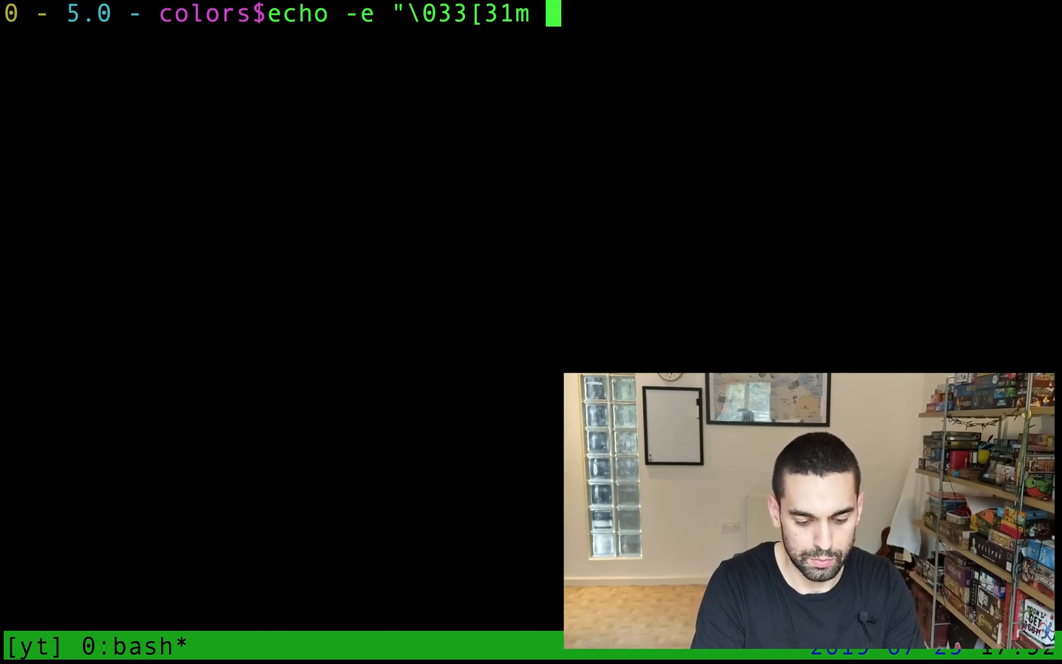
{"action": "type", "text": "RED"}
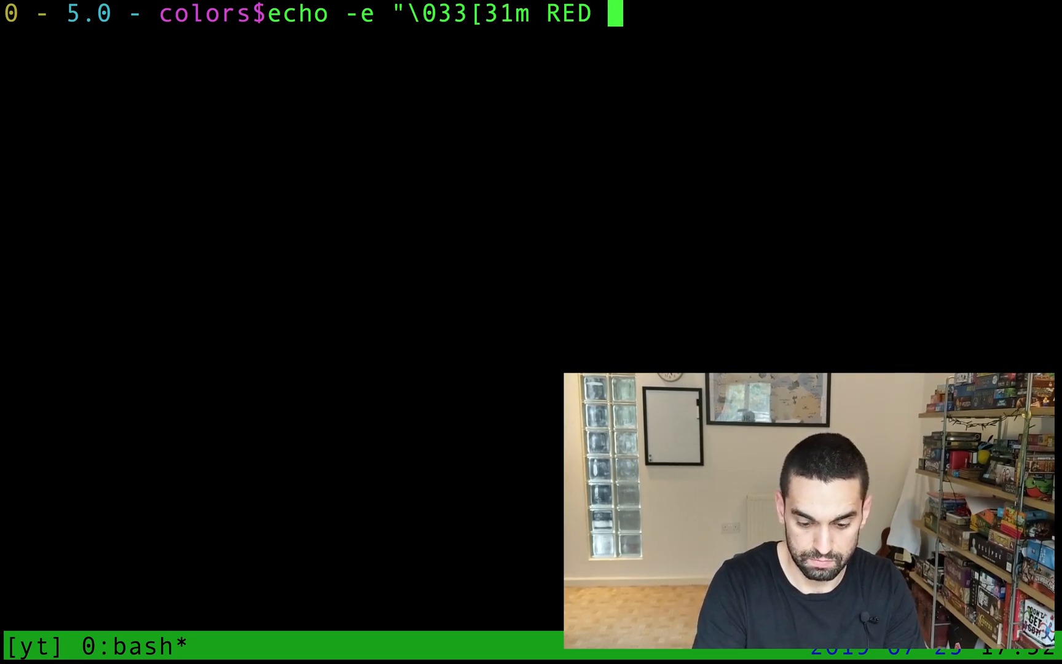
{"action": "type", "text": "\\033[0m"}
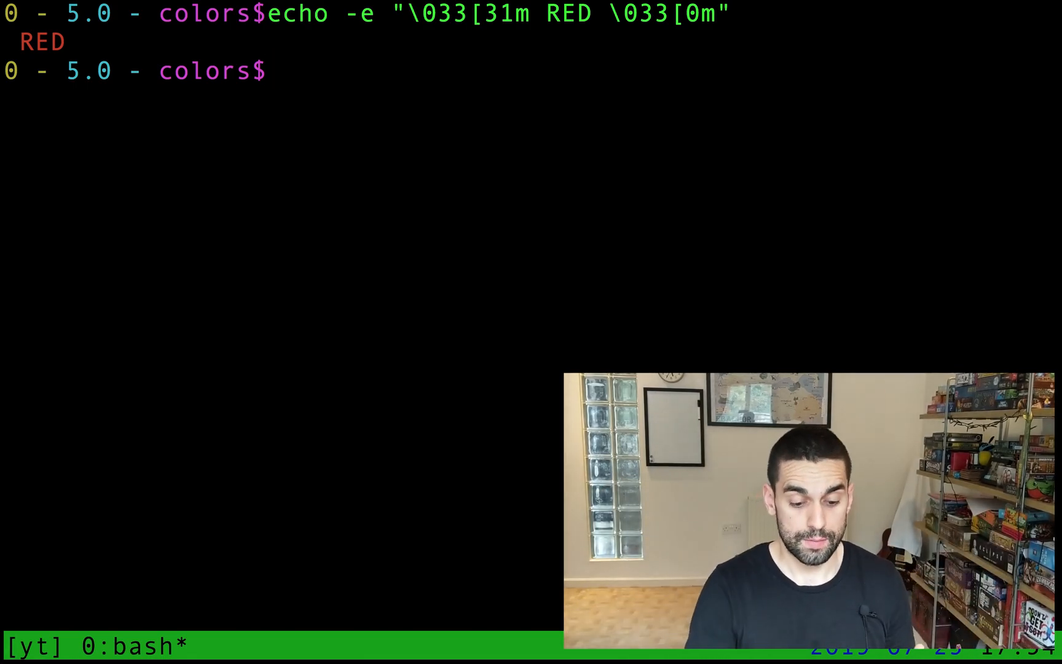
- Browse the FLOZz bash colours and formatting tables in Chrome, then return to the terminal
{"action": "left_click", "coordinate": [286, 640]}
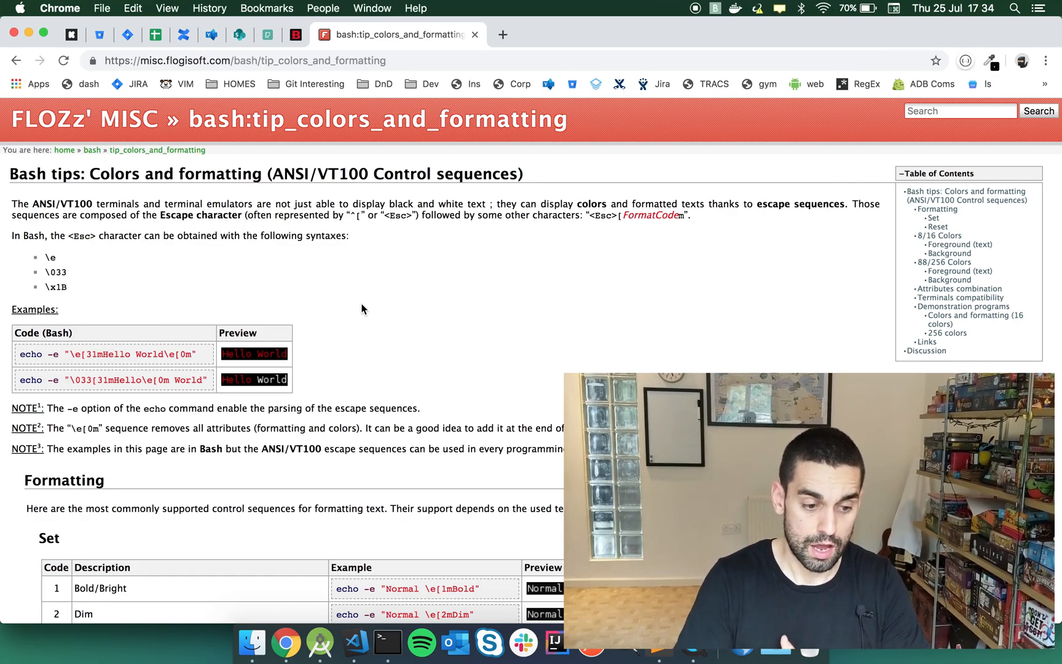
{"action": "scroll", "scroll_direction": "down", "scroll_amount": 3}
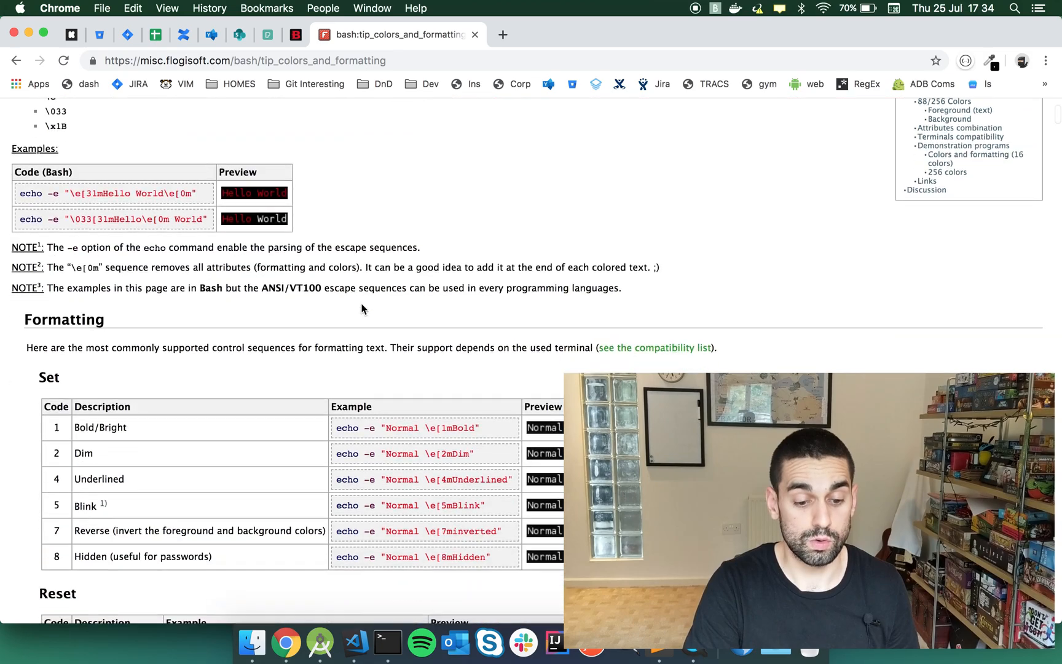
{"action": "scroll", "scroll_direction": "down", "scroll_amount": 3}
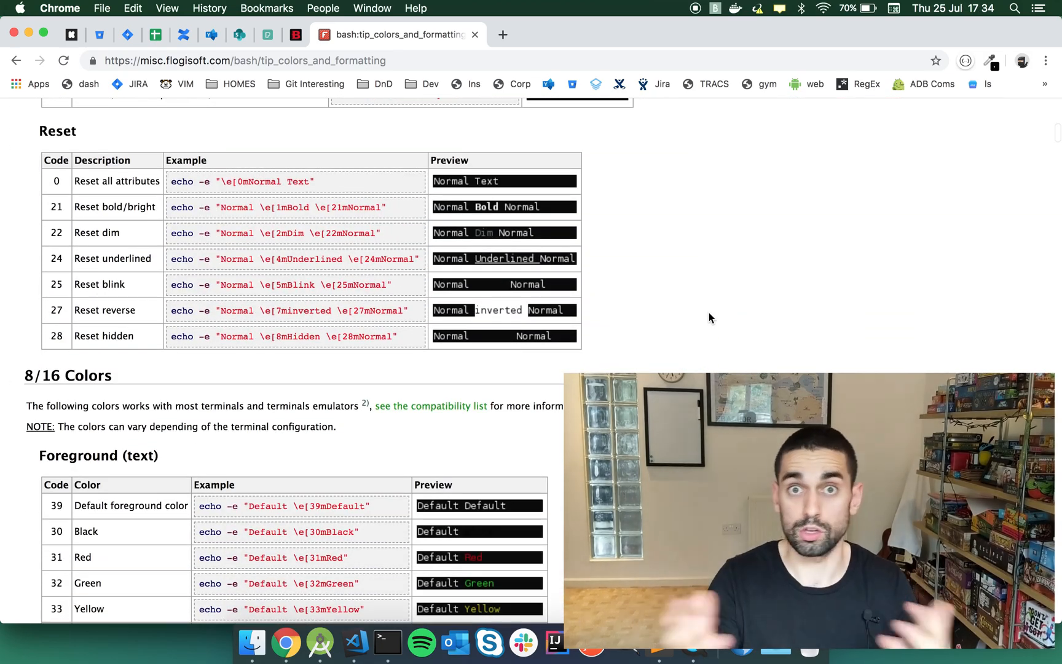
{"action": "scroll", "scroll_direction": "down", "scroll_amount": 3}
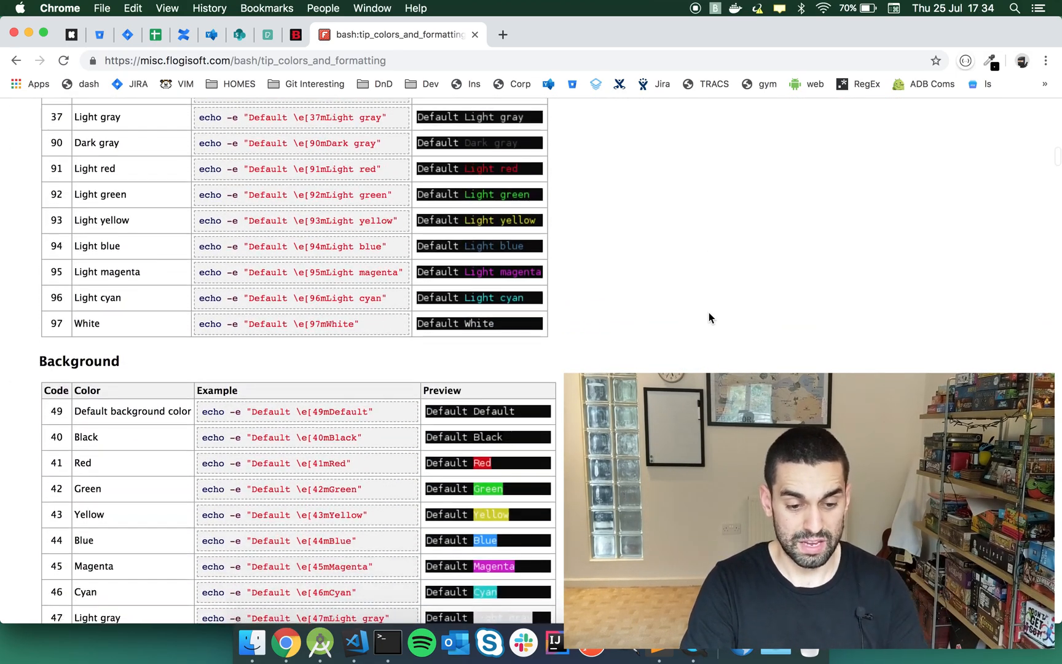
{"action": "scroll", "scroll_direction": "up", "scroll_amount": 3}
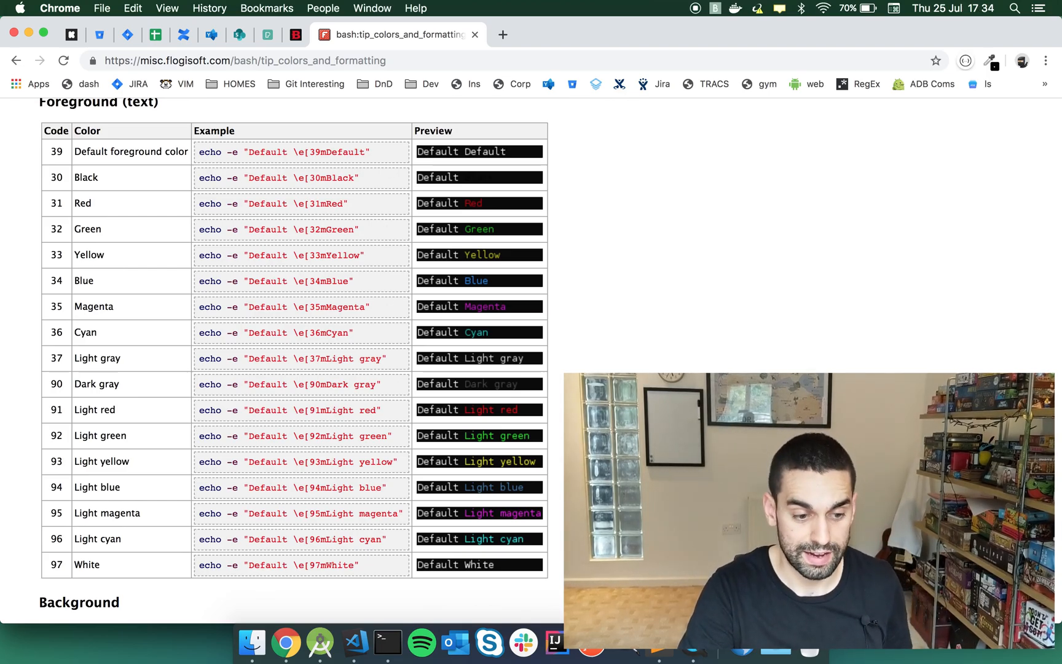
{"action": "scroll", "scroll_direction": "down", "scroll_amount": 3}
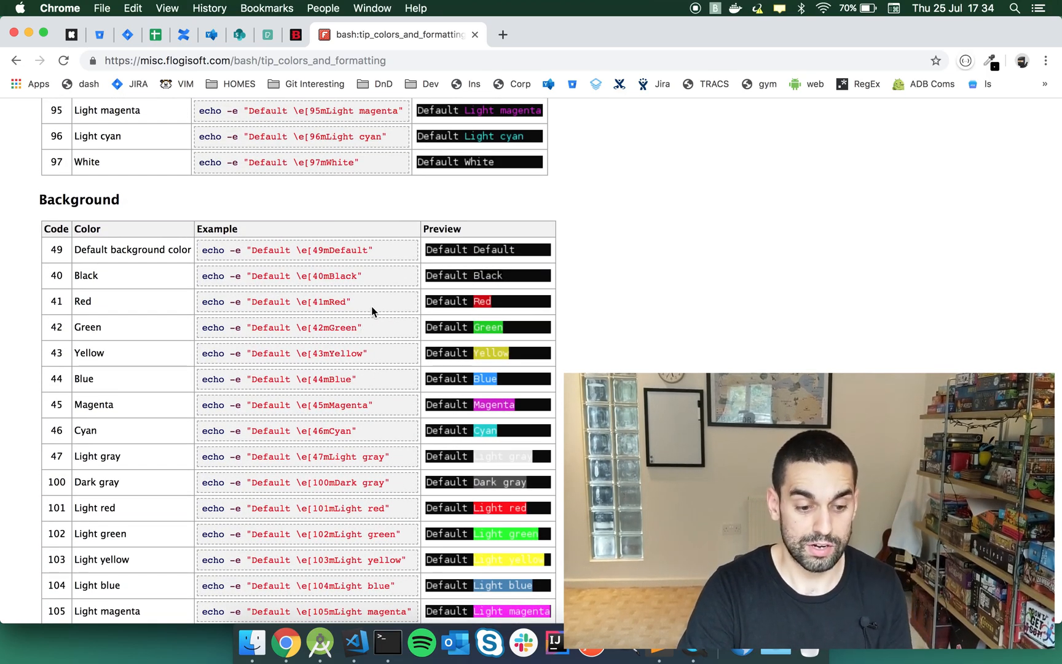
{"action": "scroll", "scroll_direction": "down", "scroll_amount": 3}
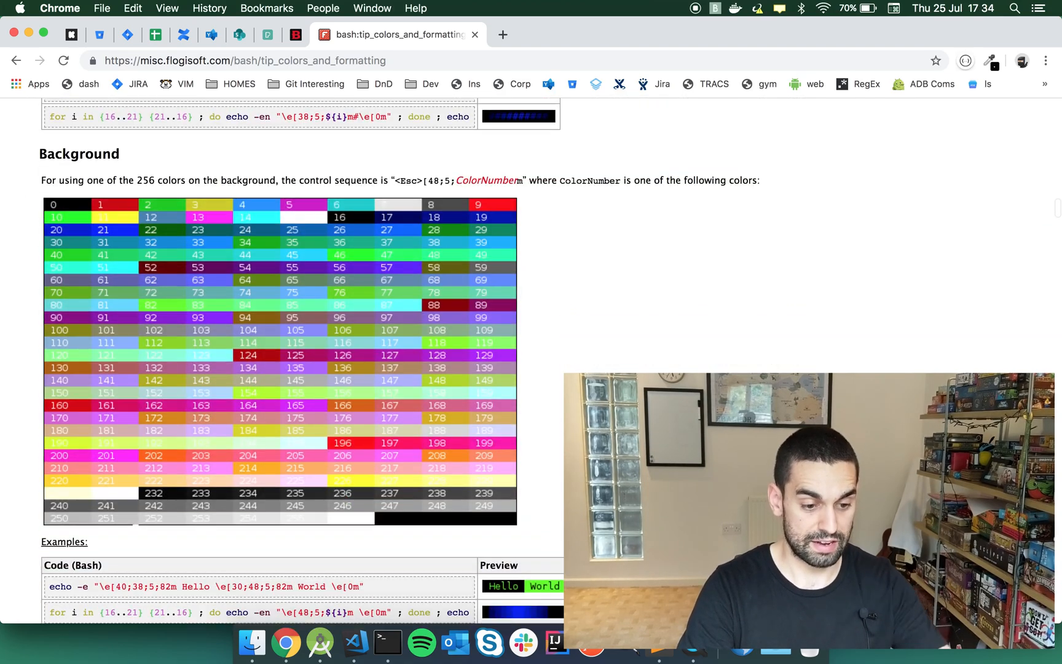
{"action": "scroll", "scroll_direction": "down", "scroll_amount": 3}
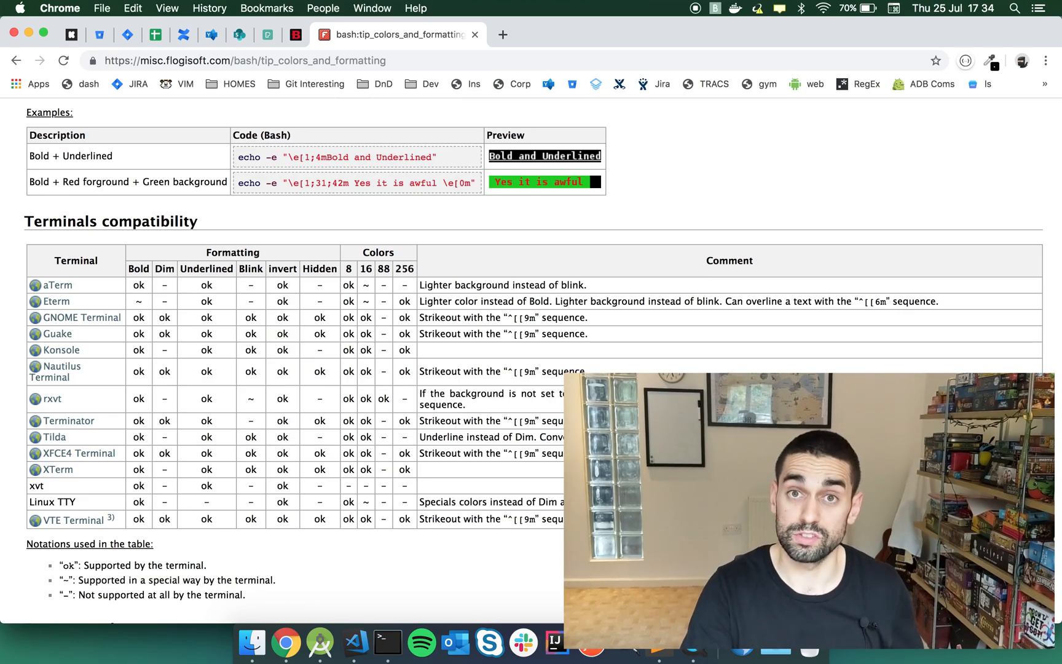
{"action": "scroll", "scroll_direction": "up", "scroll_amount": 3}
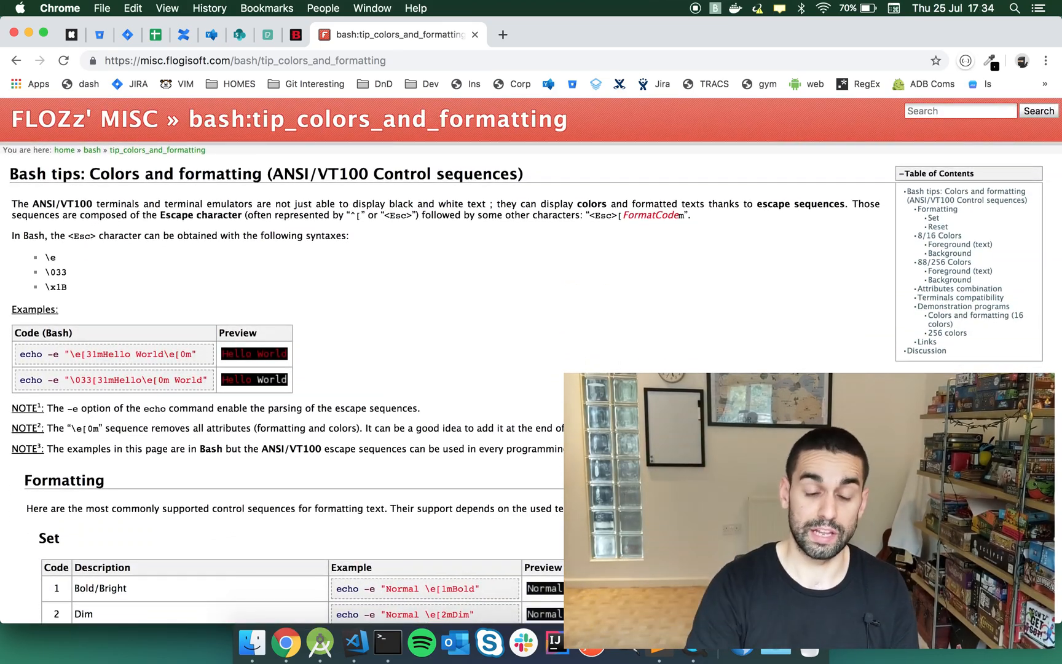
{"action": "left_click", "coordinate": [387, 640]}
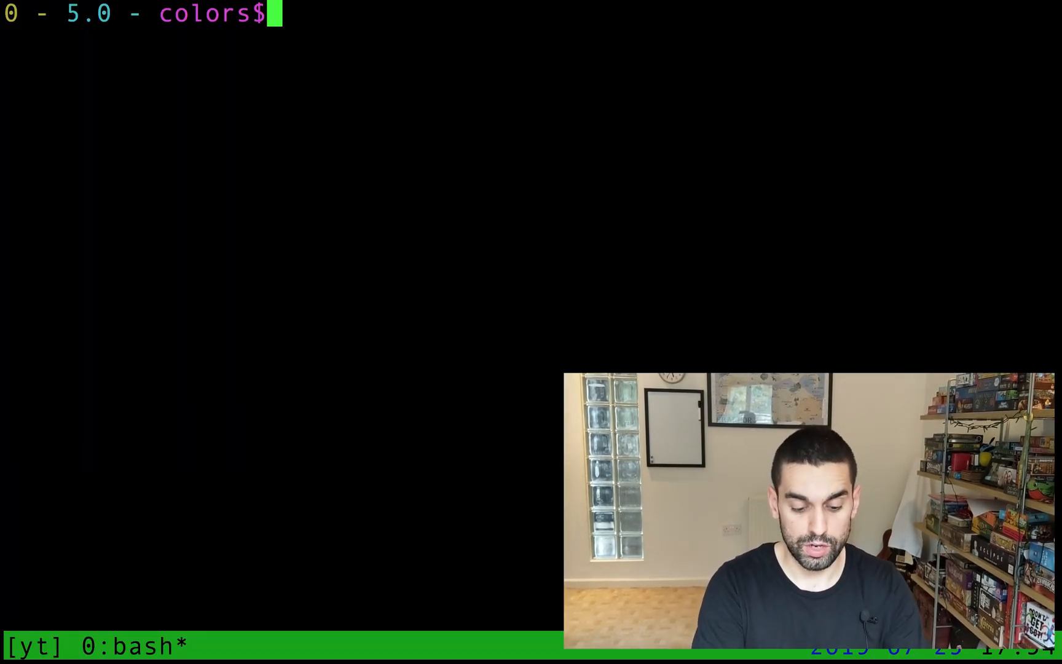
- Enter echo "Here is some text" at the fresh bash prompt
{"action": "type", "text": "echo"}
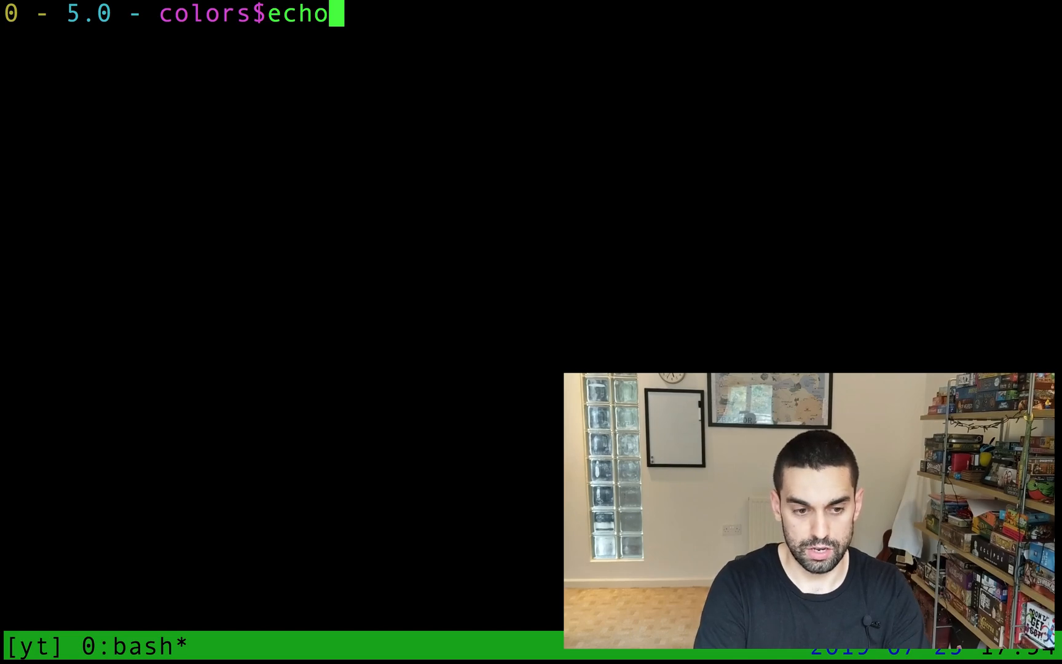
{"action": "type", "text": "\"H"}
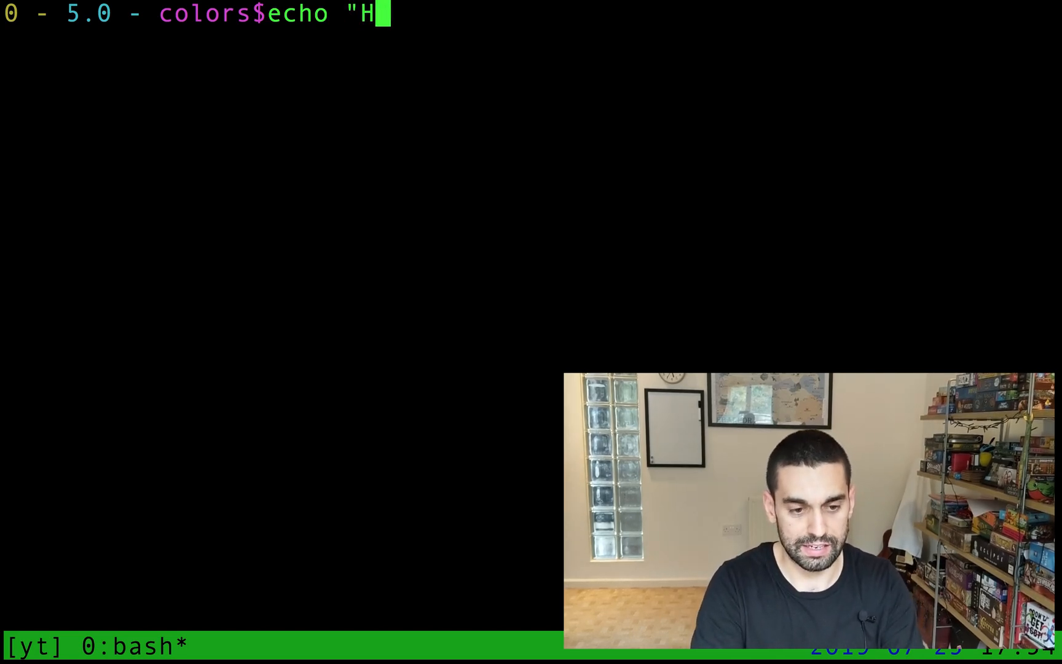
{"action": "type", "text": "ere is som"}
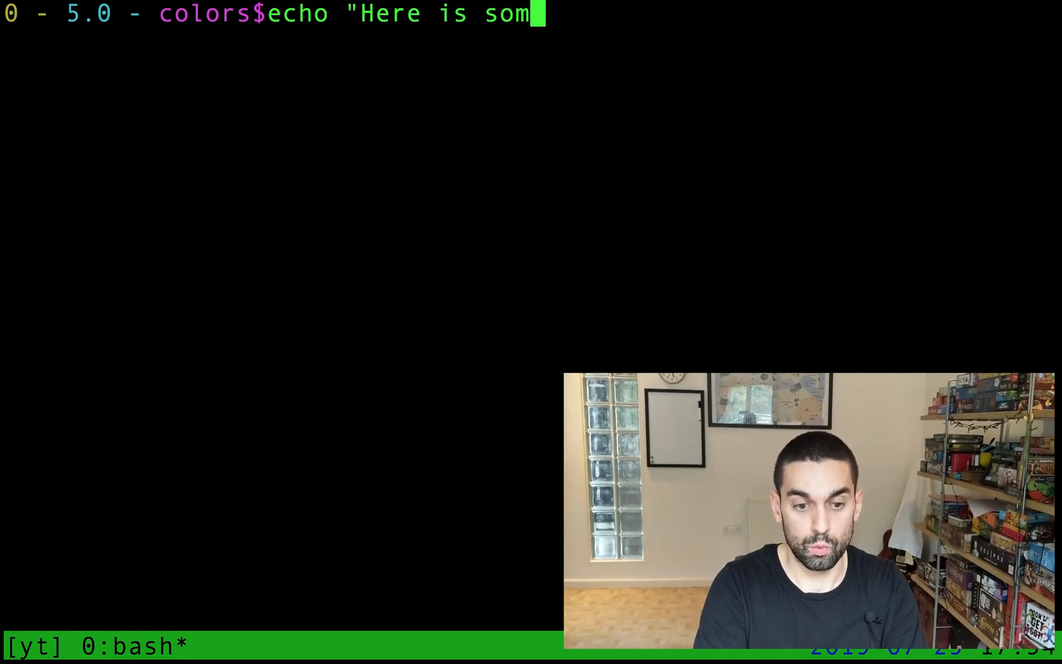
{"action": "type", "text": "e text\""}
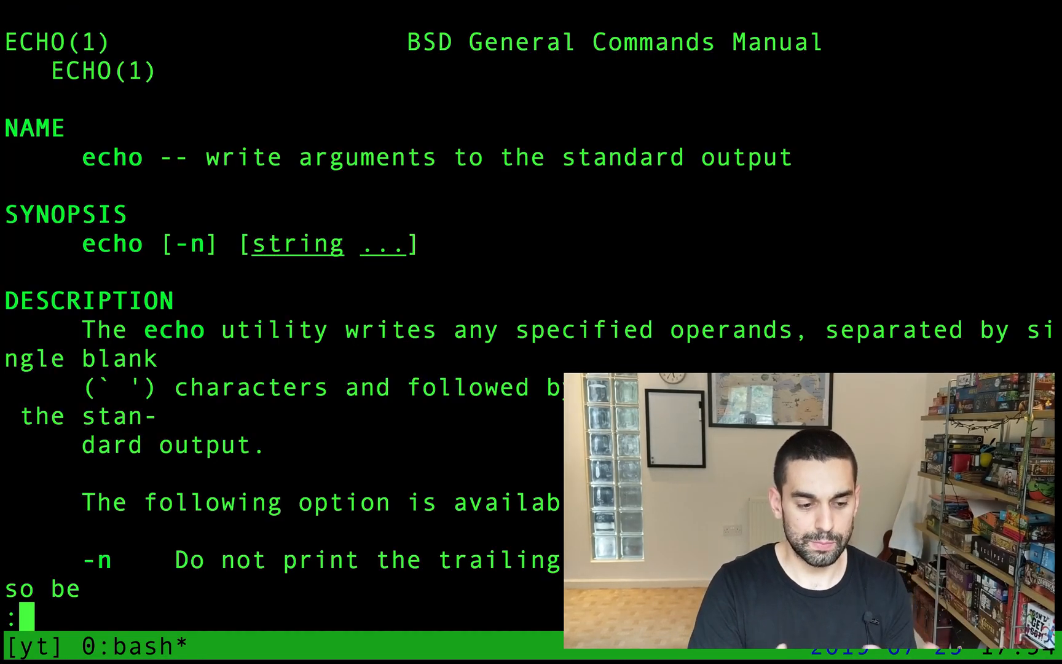
- Read through the echo manual page's description and quit it with q
{"action": "scroll", "scroll_direction": "down", "scroll_amount": 3}
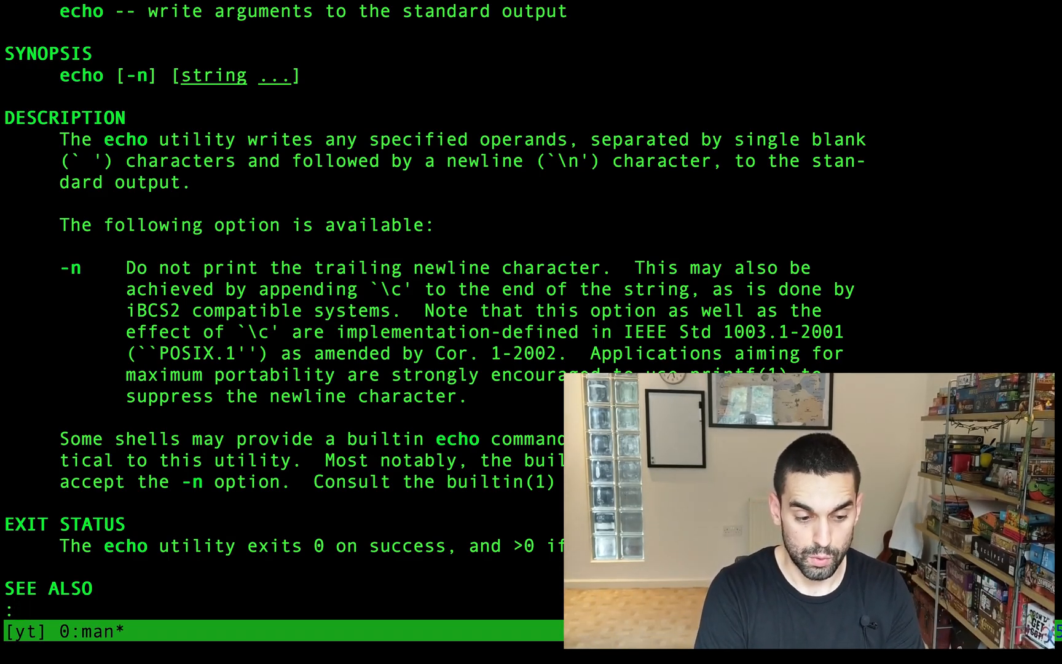
{"action": "key", "text": "q"}
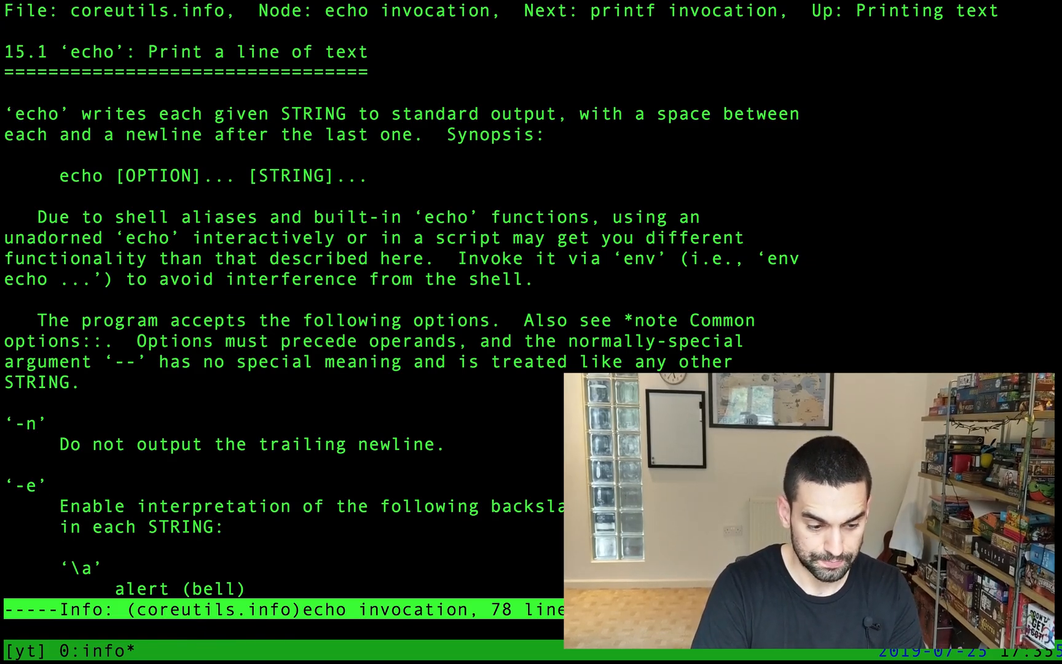
- Scroll the coreutils info entry for echo down to the -e option section
{"action": "scroll", "scroll_direction": "down", "scroll_amount": 3}
{"action": "type", "text": "echo -"}
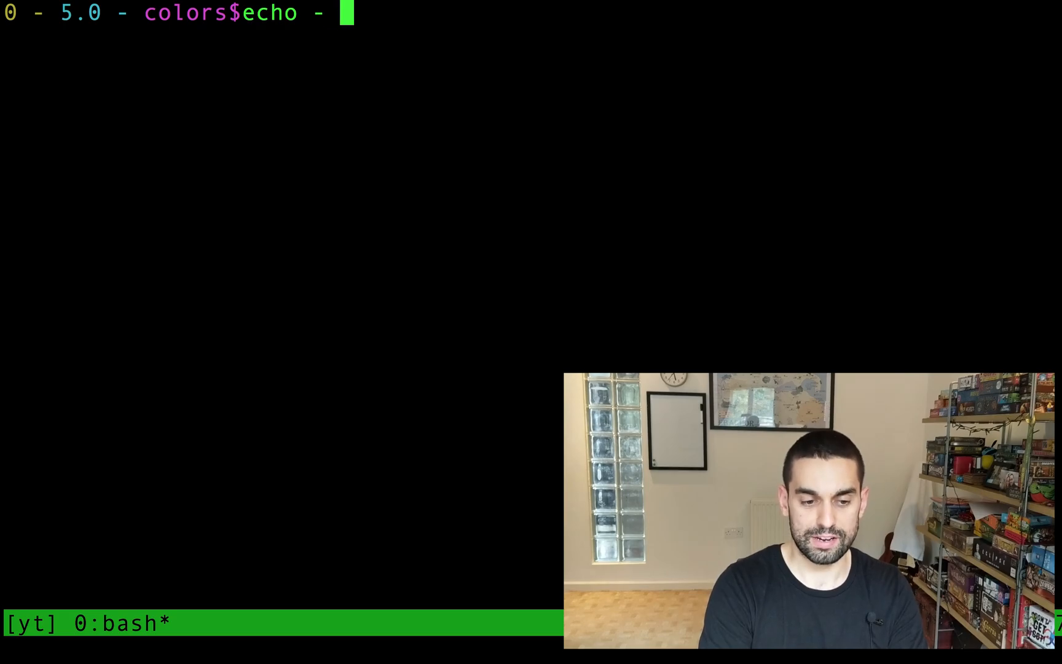
- Compose echo -e "Some text" as a plain starting line
{"action": "type", "text": "e \""}
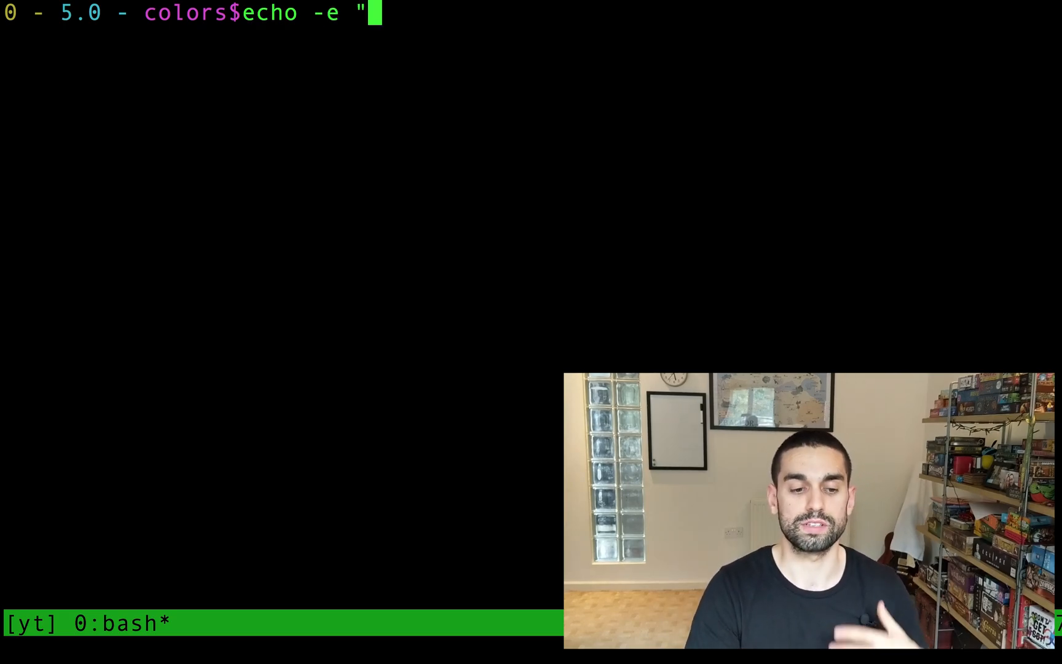
{"action": "type", "text": "\""}
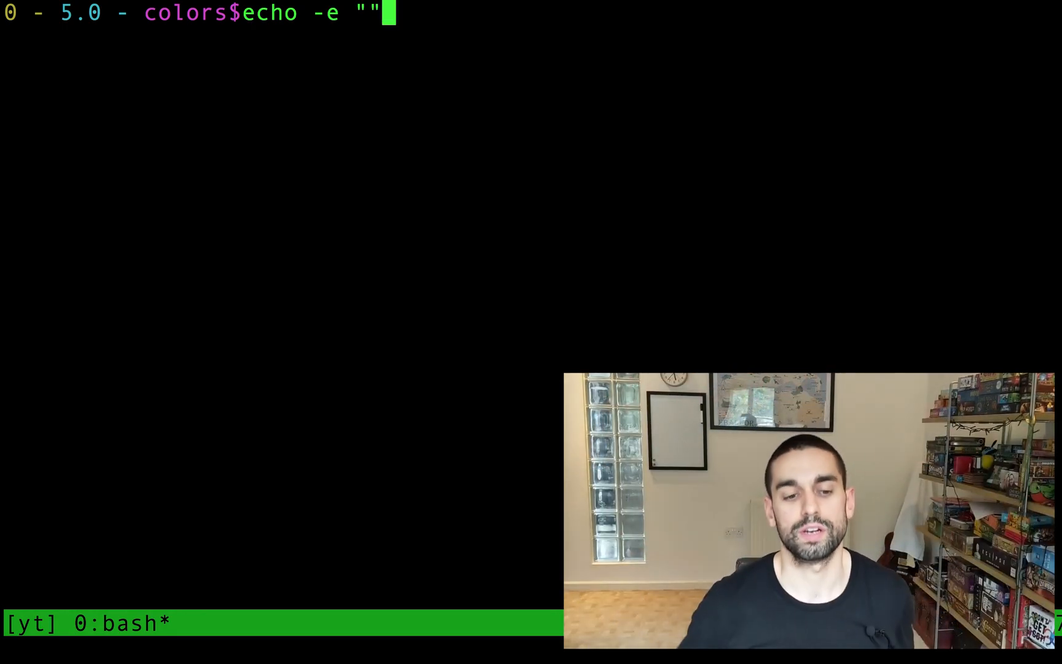
{"action": "key", "text": "BackSpace"}
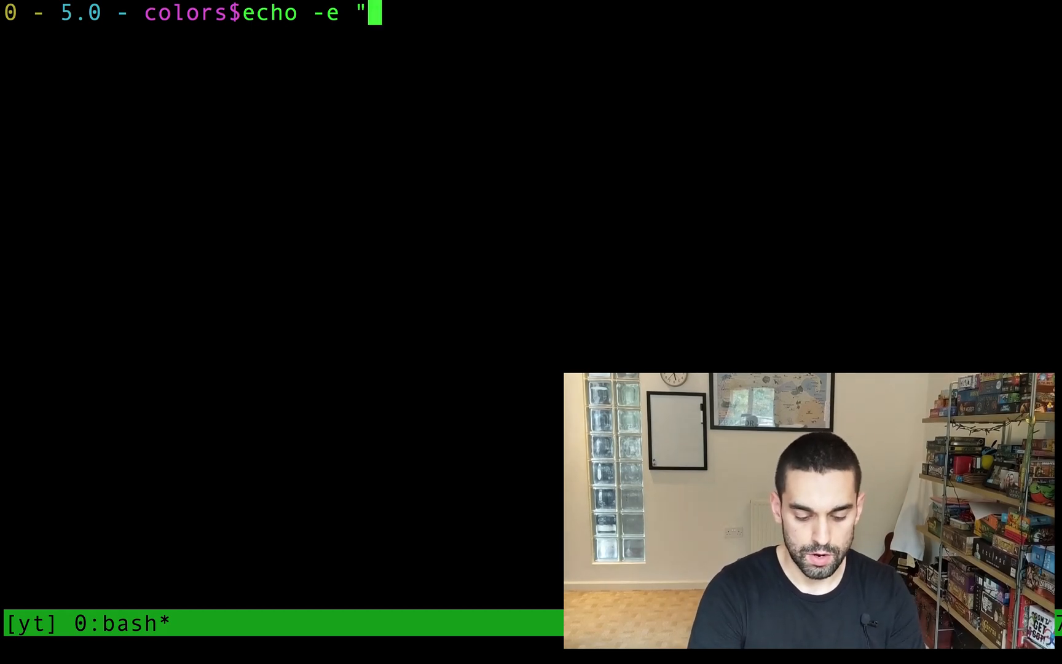
{"action": "type", "text": "Some text\""}
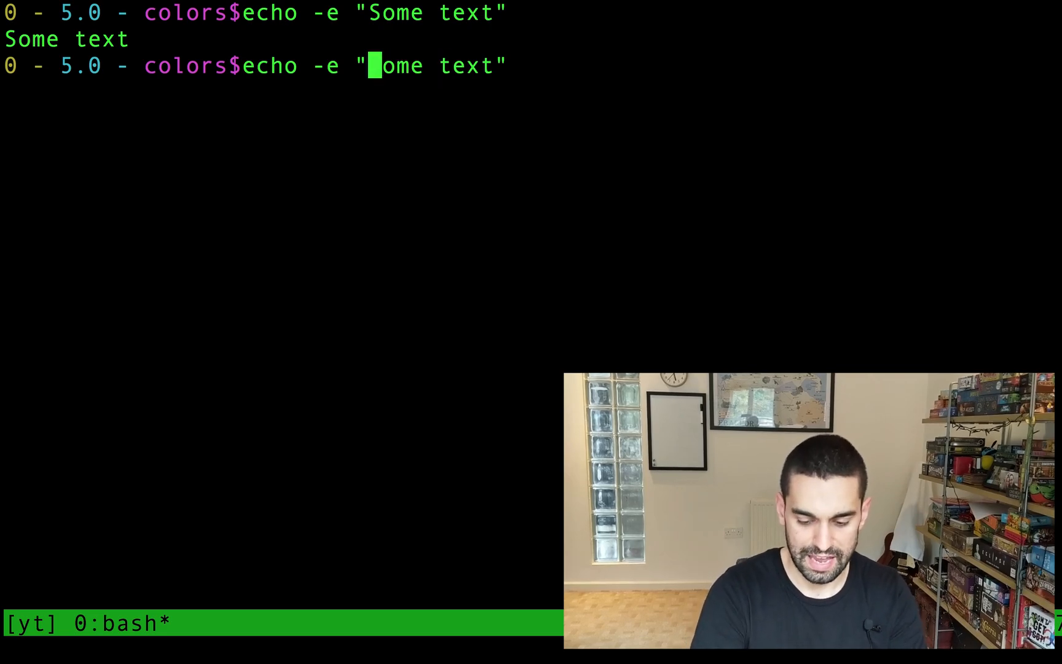
- Insert the \e[31m red code before Some text and run it in red
{"action": "type", "text": "\\"}
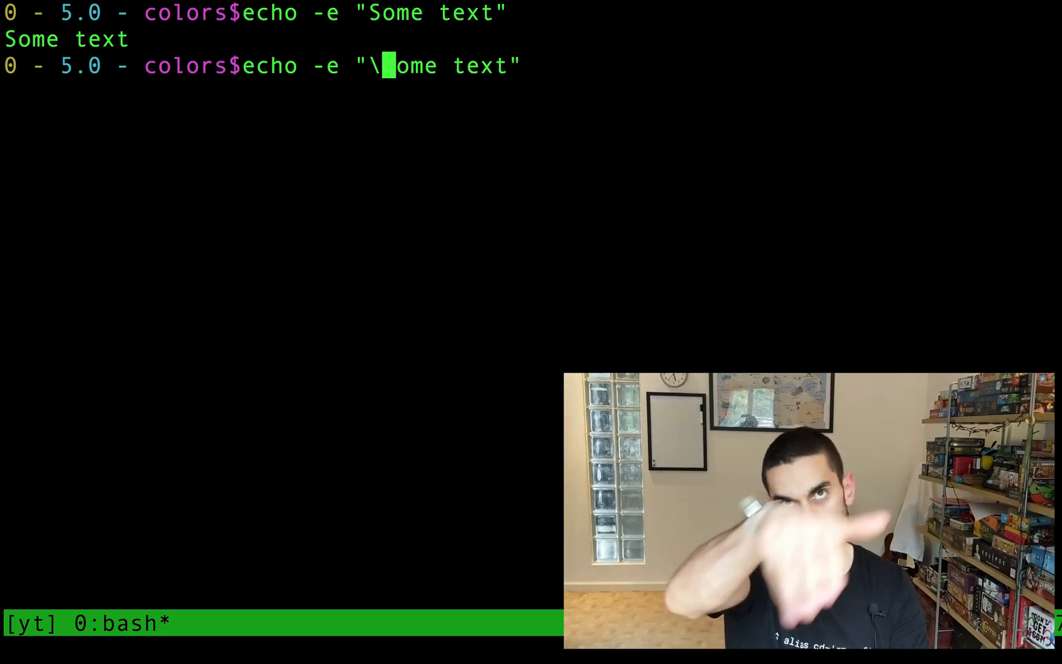
{"action": "type", "text": "e"}
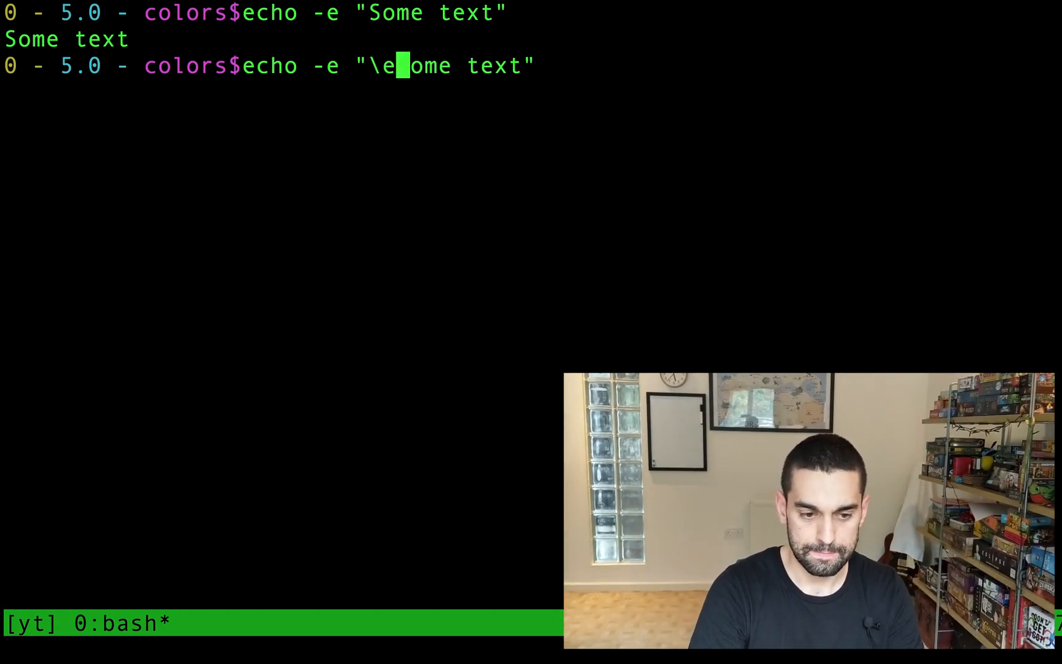
{"action": "type", "text": "["}
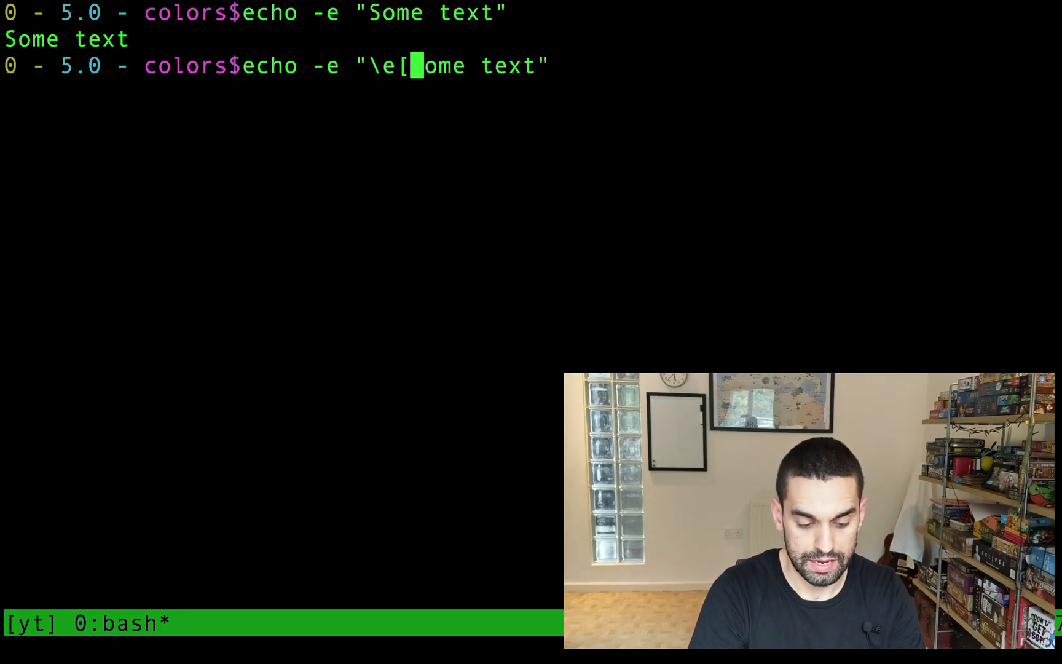
{"action": "type", "text": "33"}
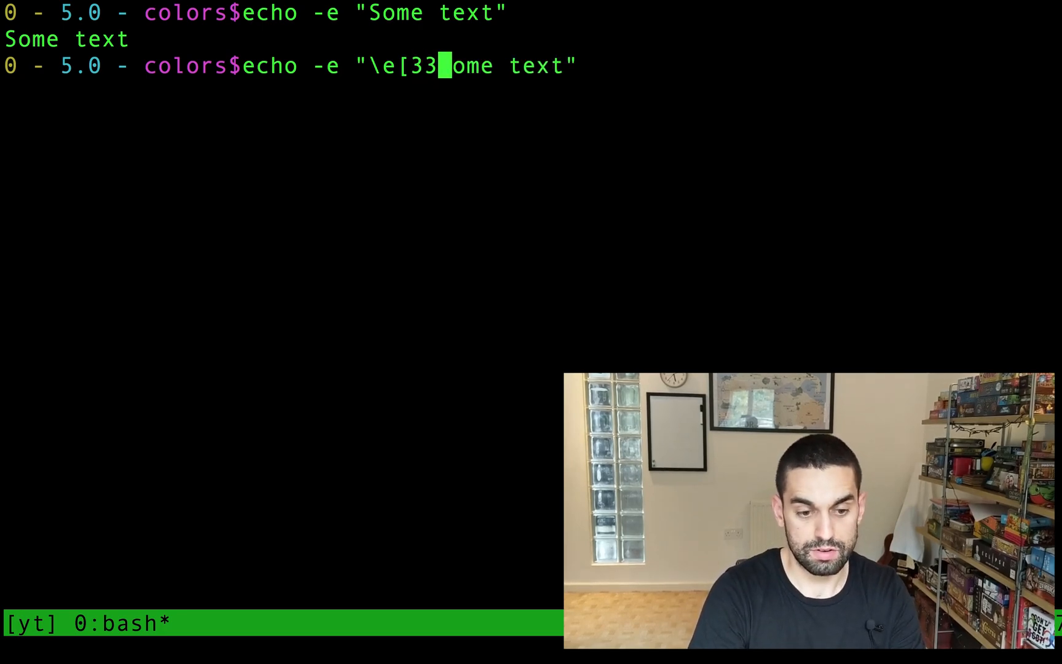
{"action": "key", "text": "BackSpace"}
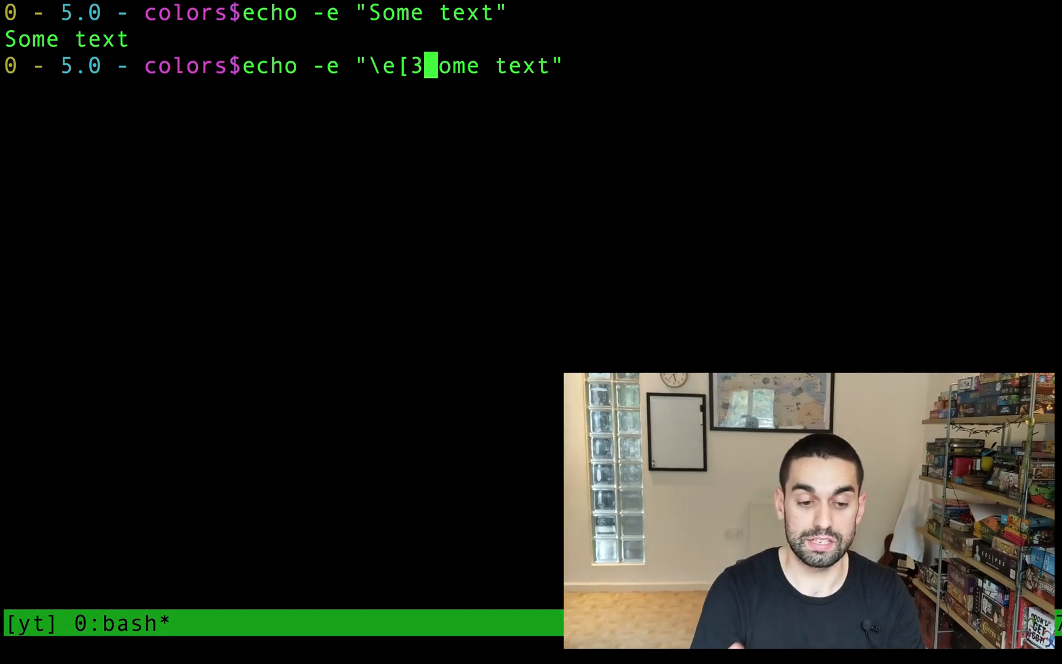
{"action": "type", "text": "1"}
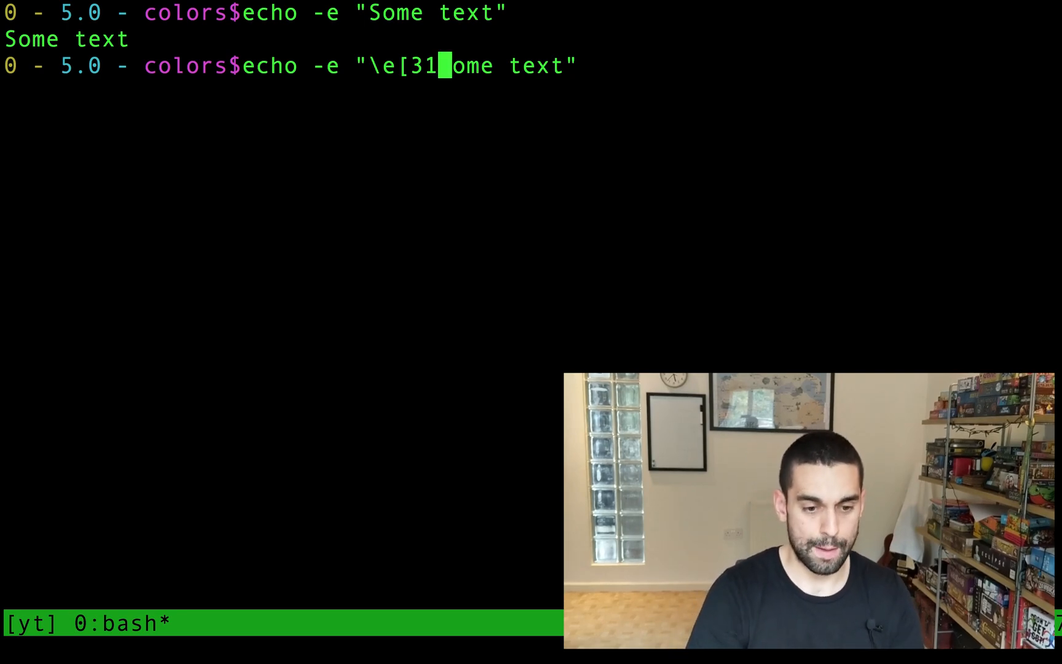
{"action": "type", "text": "m"}
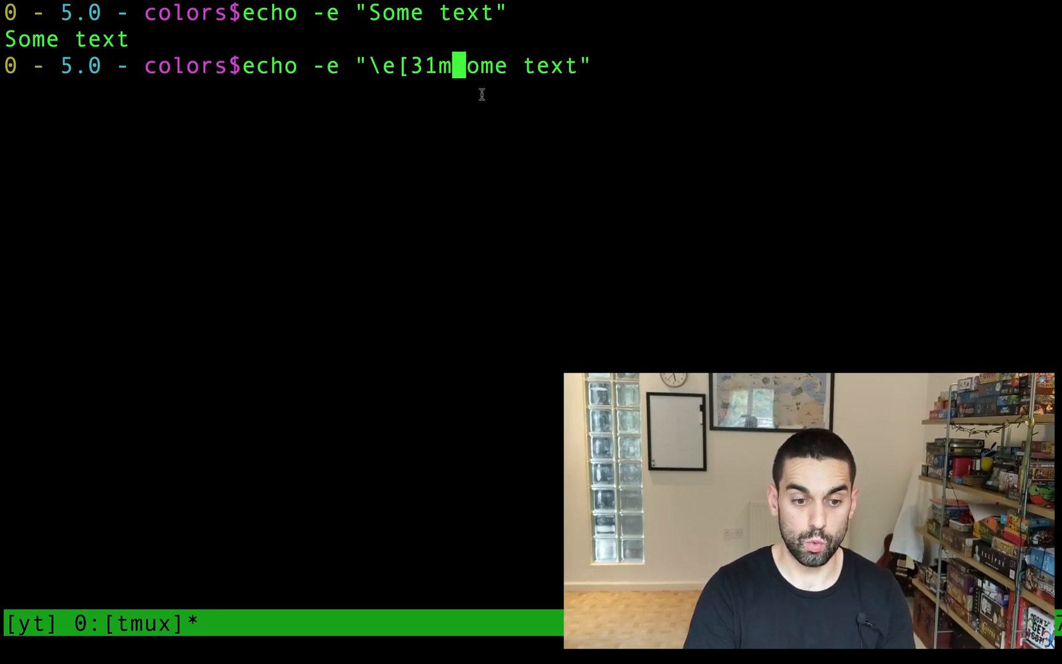
{"action": "key", "text": "BackSpace"}
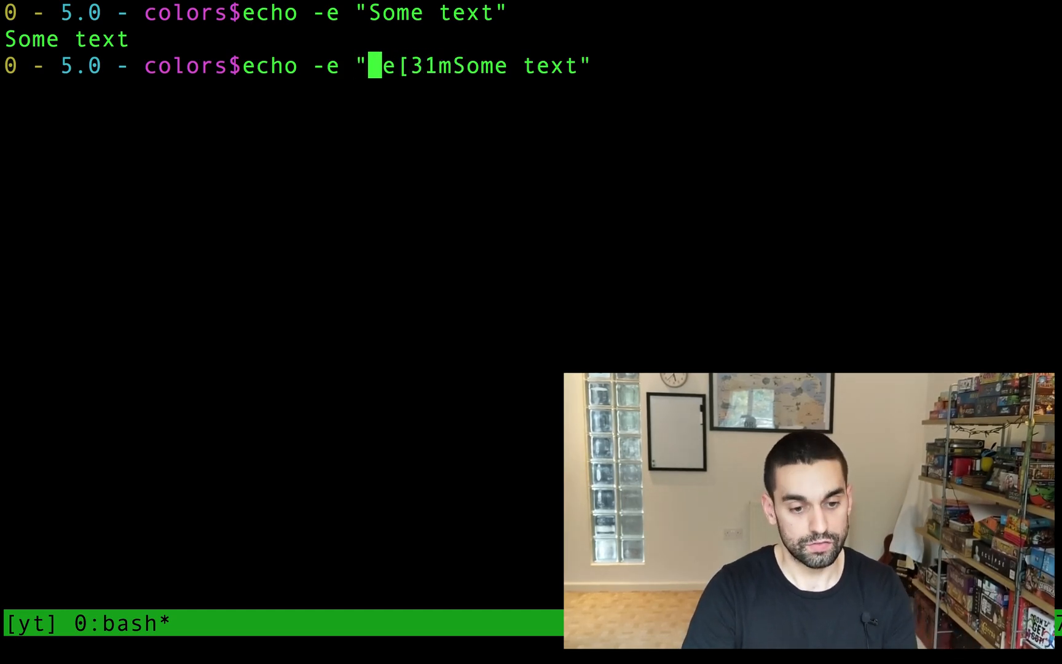
{"action": "type", "text": "\\"}
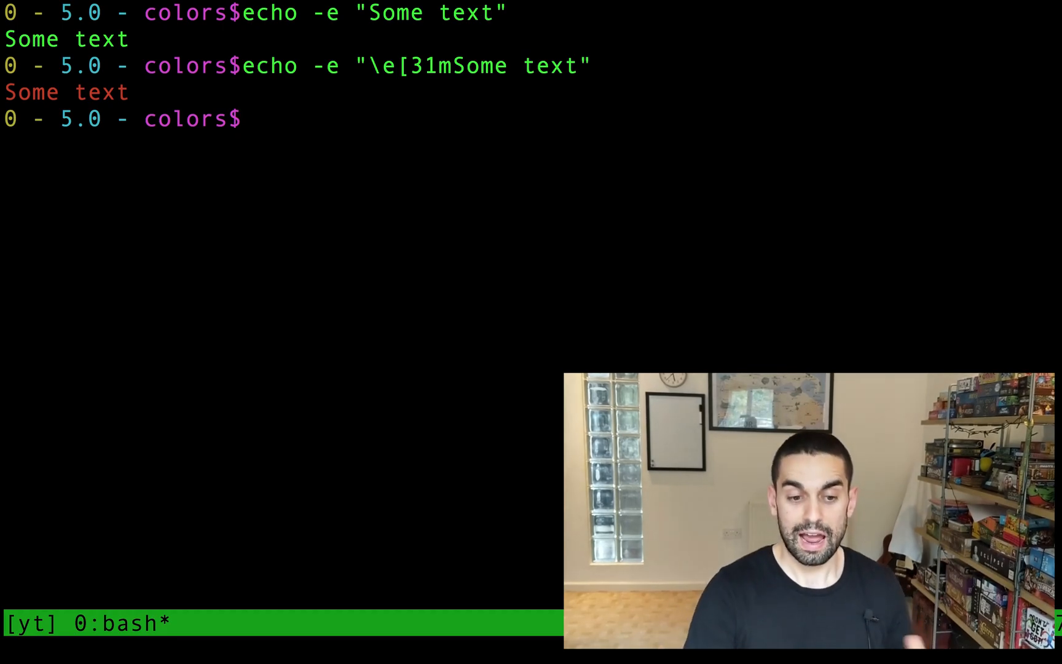
- Append normal text after Some text, showing it also prints red
{"action": "type", "text": "echo -e \"\\e[31mSome text"}
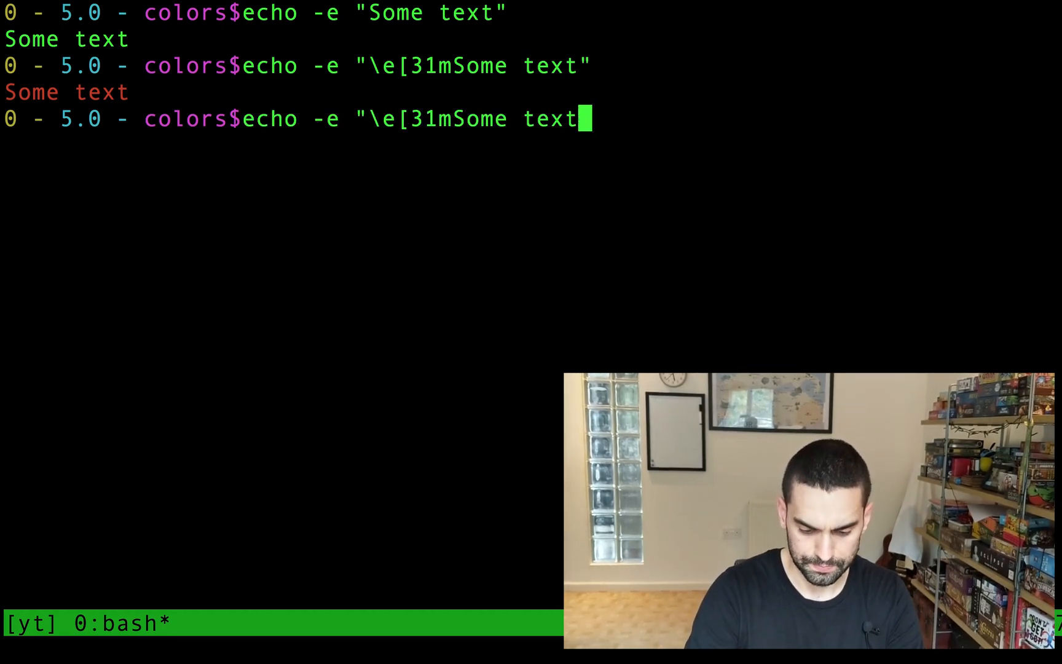
{"action": "type", "text": "\""}
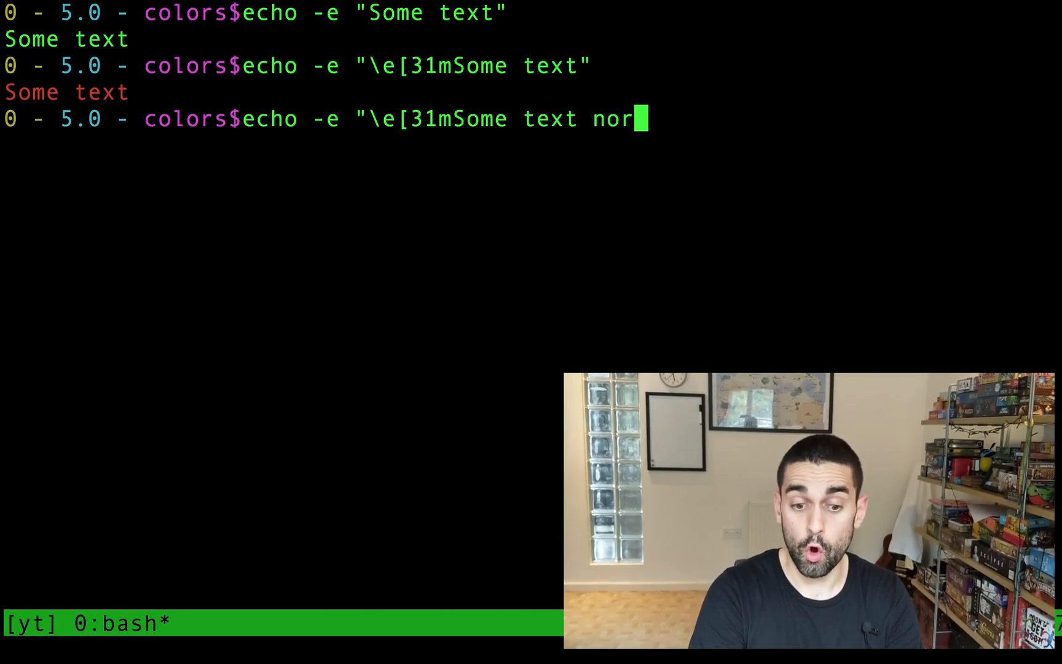
{"action": "type", "text": "mal text\""}
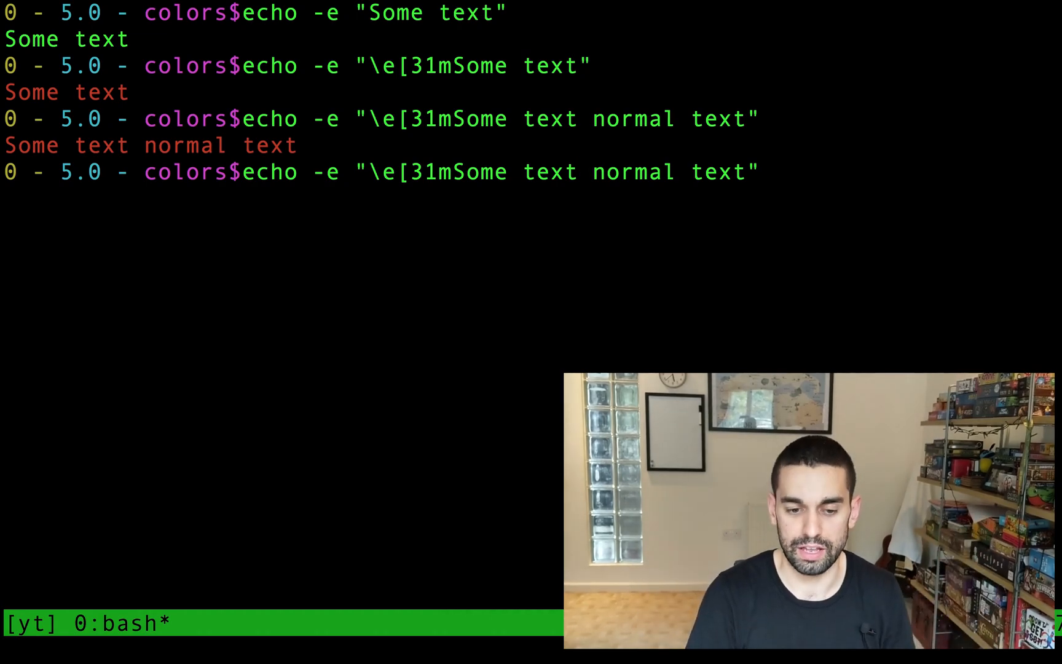
- Insert the \e[0m reset code between Some text and normal text
{"action": "type", "text": "\\n"}
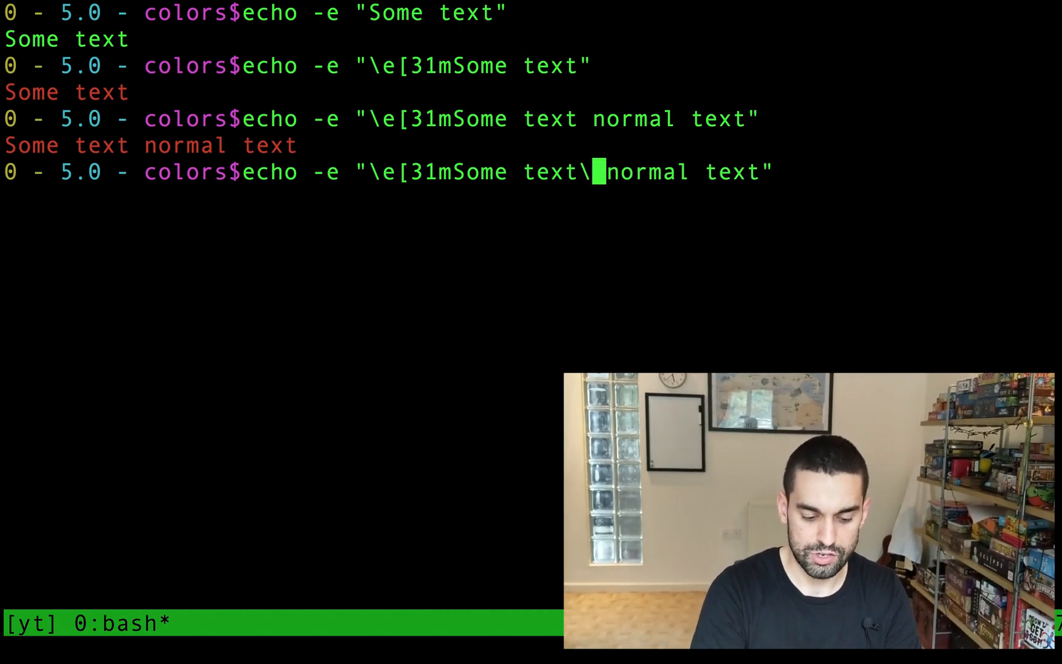
{"action": "type", "text": "e["}
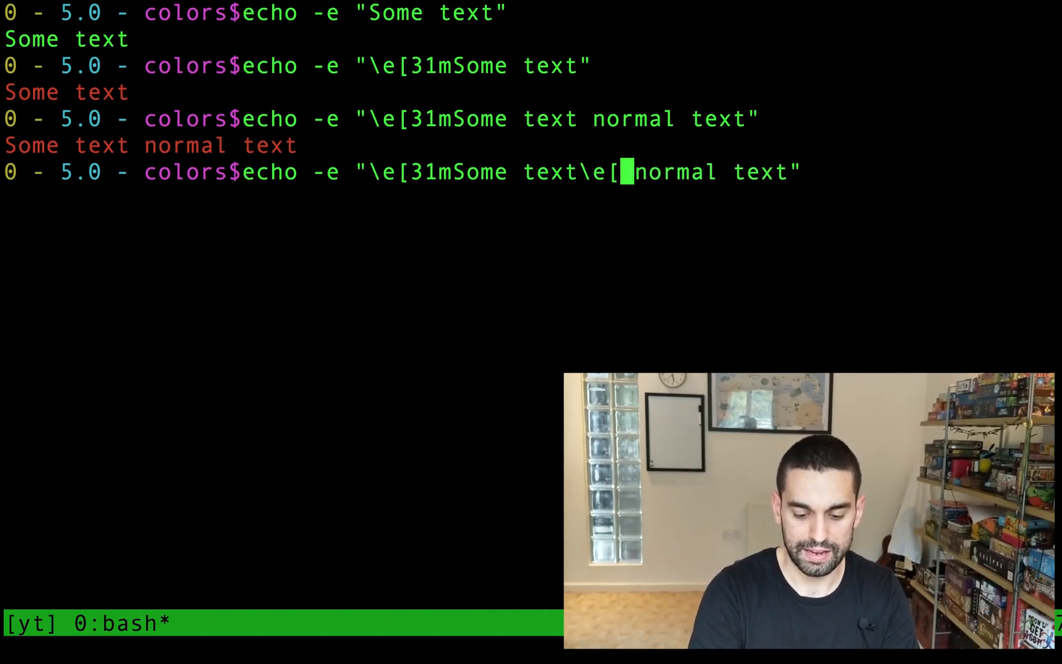
{"action": "type", "text": "0"}
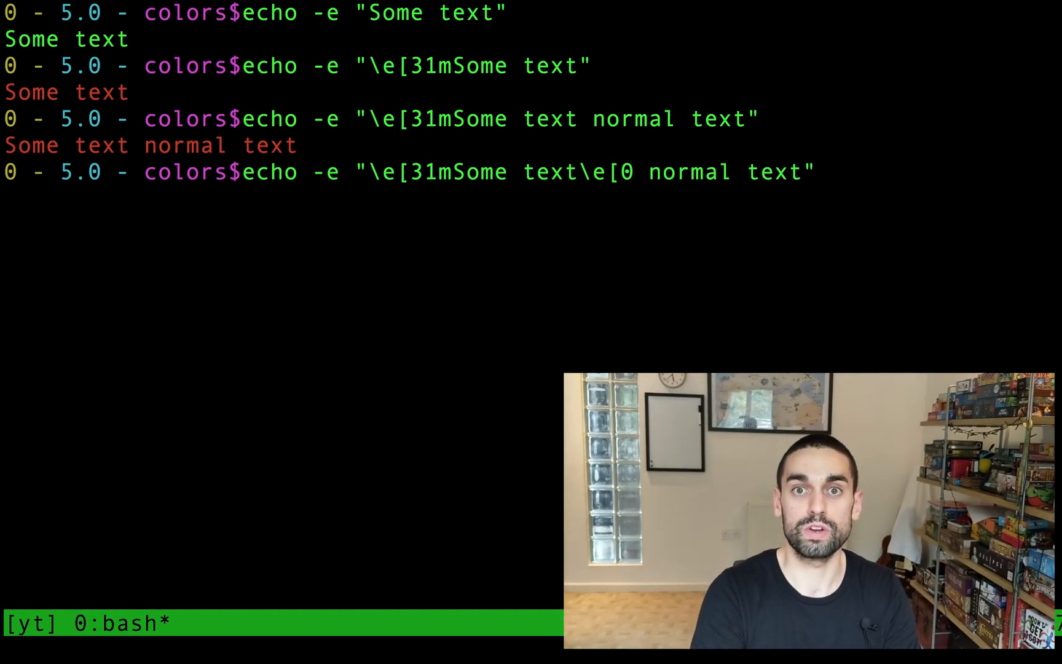
{"action": "type", "text": "m"}
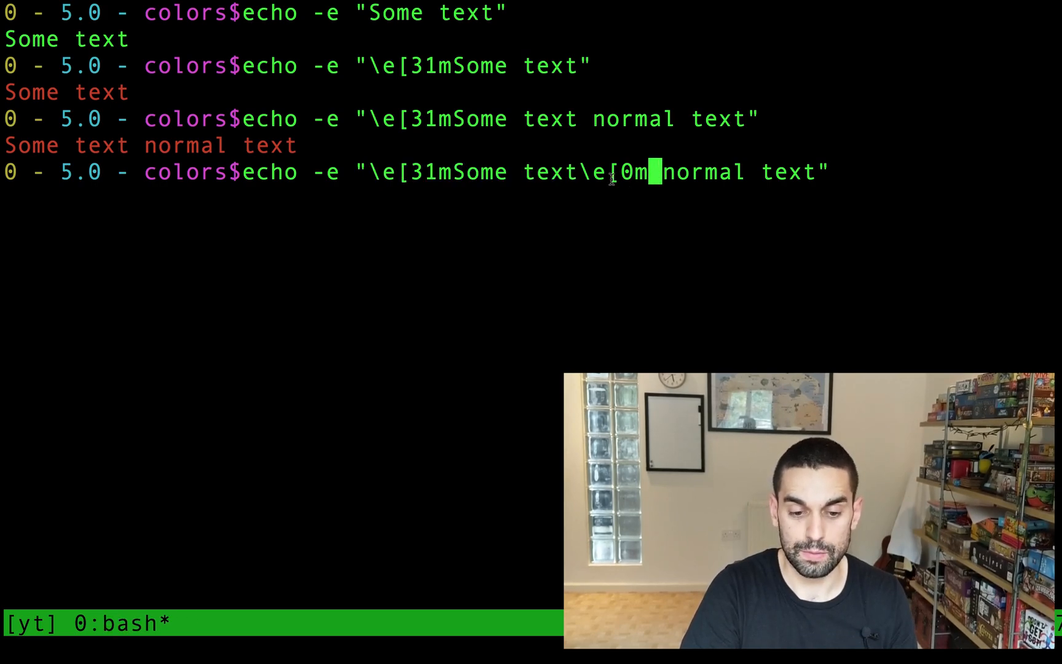
{"action": "mouse_move", "coordinate": [900, 171]}
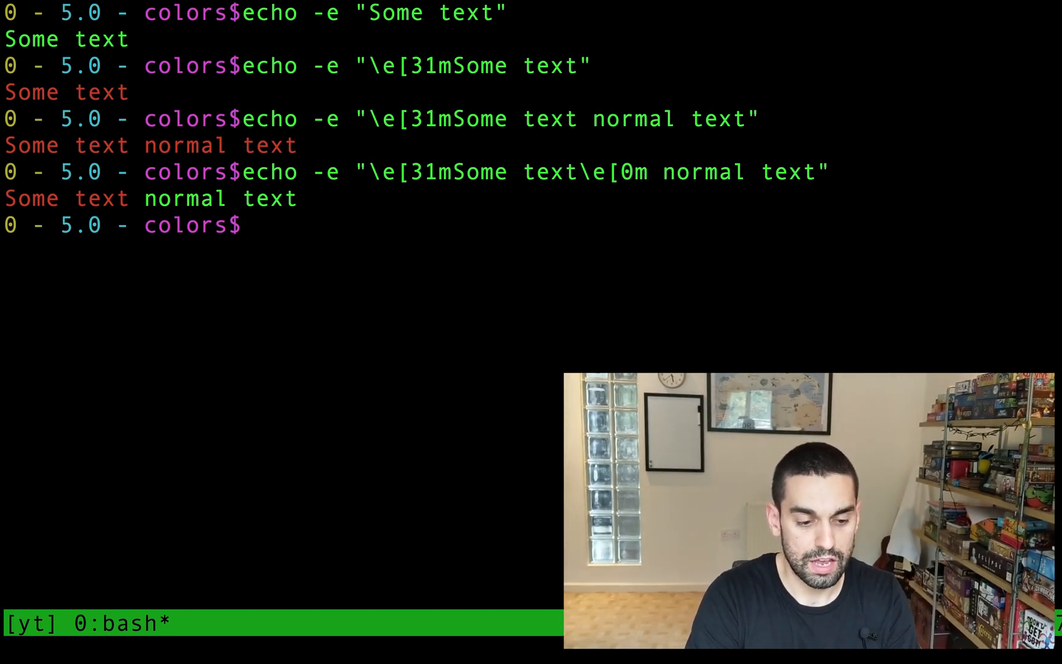
- Bring up the bash colours guide's Foreground text colour table in Chrome
{"action": "type", "text": "colors_and_formatting"}
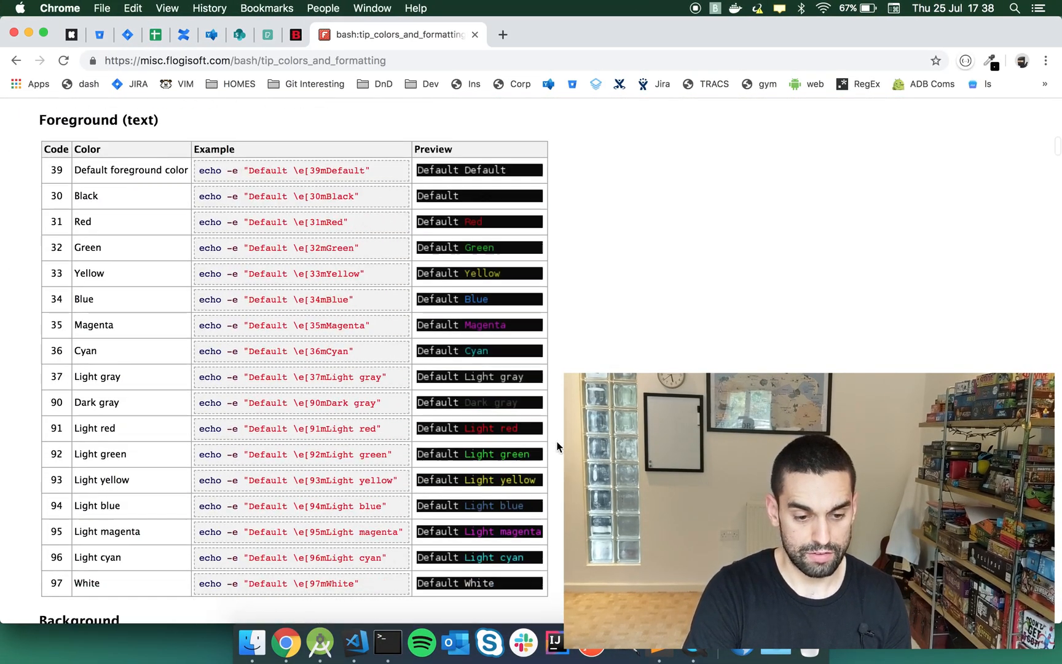
{"action": "scroll", "scroll_direction": "down", "scroll_amount": 3}
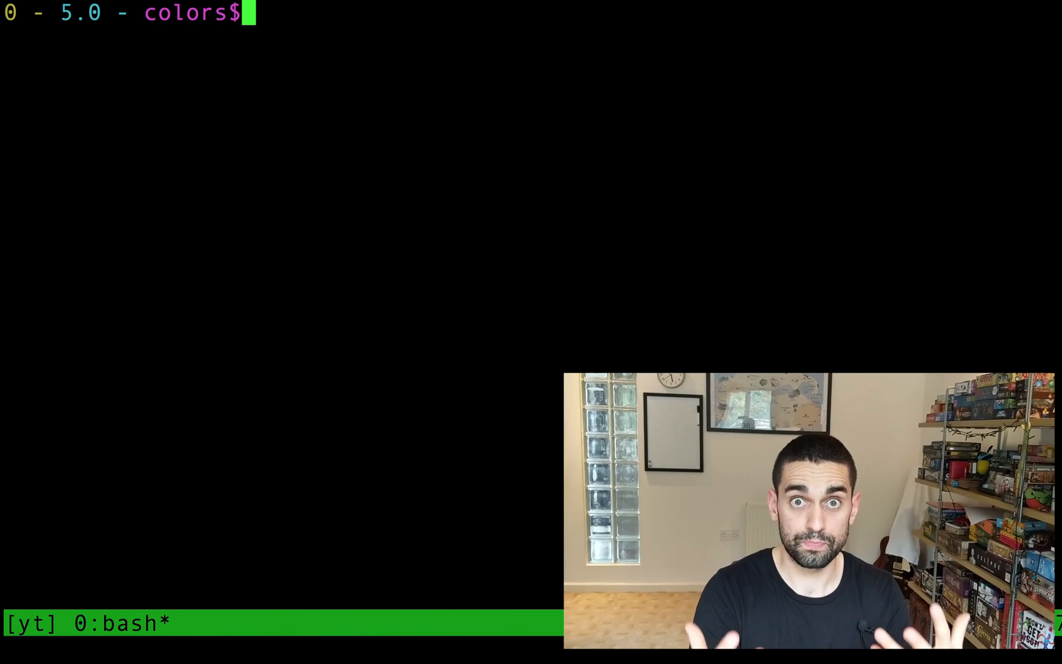
- Start an echo -e escape command, then run colors to print the full code table
{"action": "type", "text": "echo"}
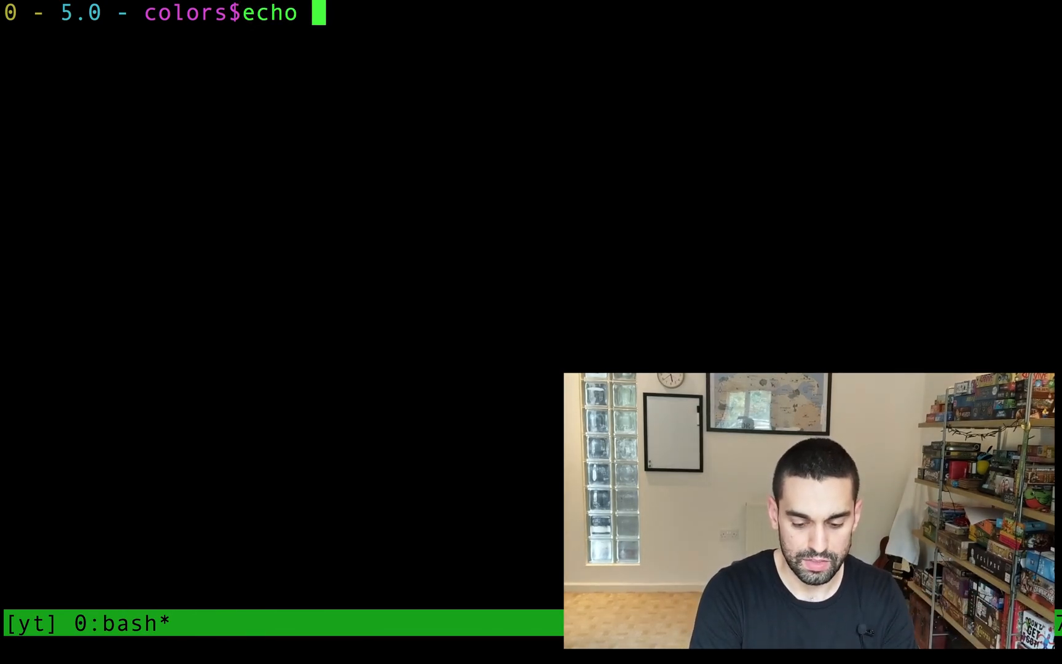
{"action": "type", "text": "-e \"\\"}
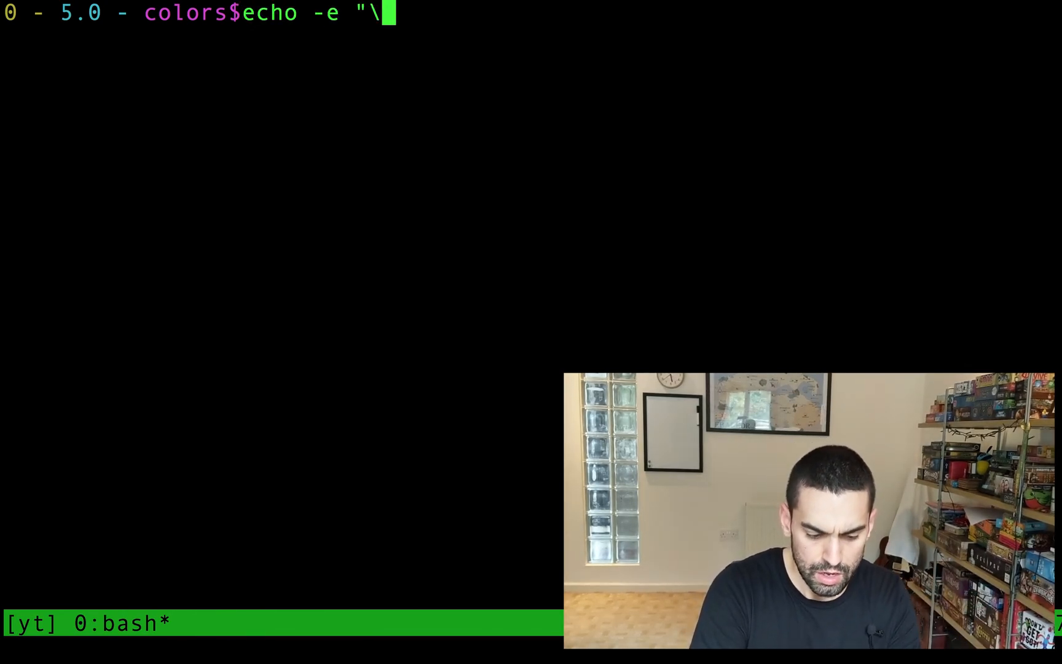
{"action": "type", "text": "e\""}
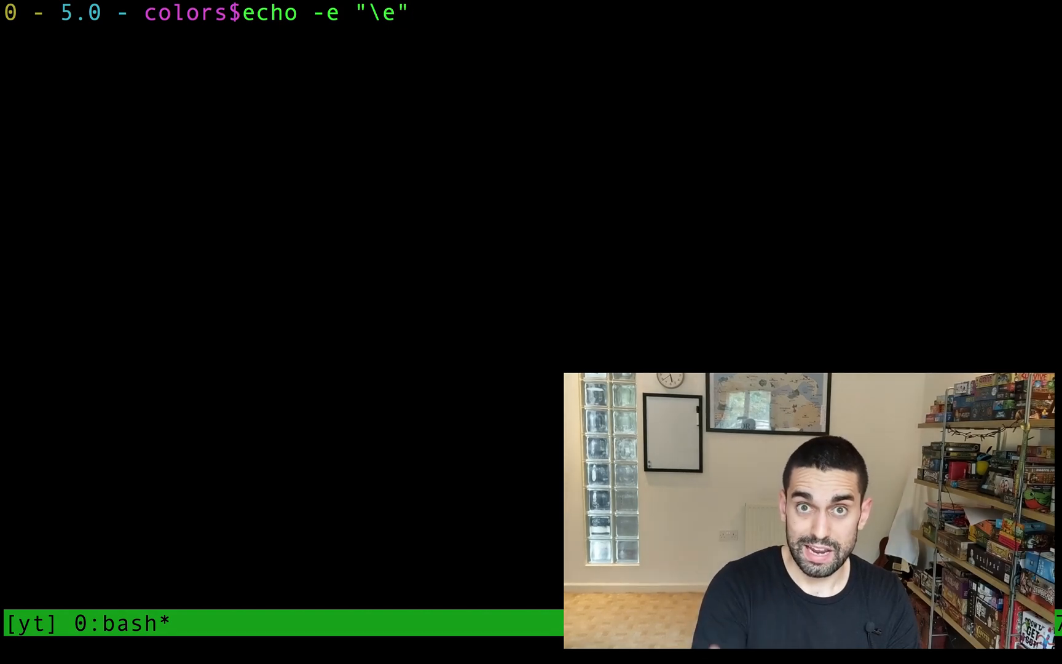
{"action": "type", "text": "["}
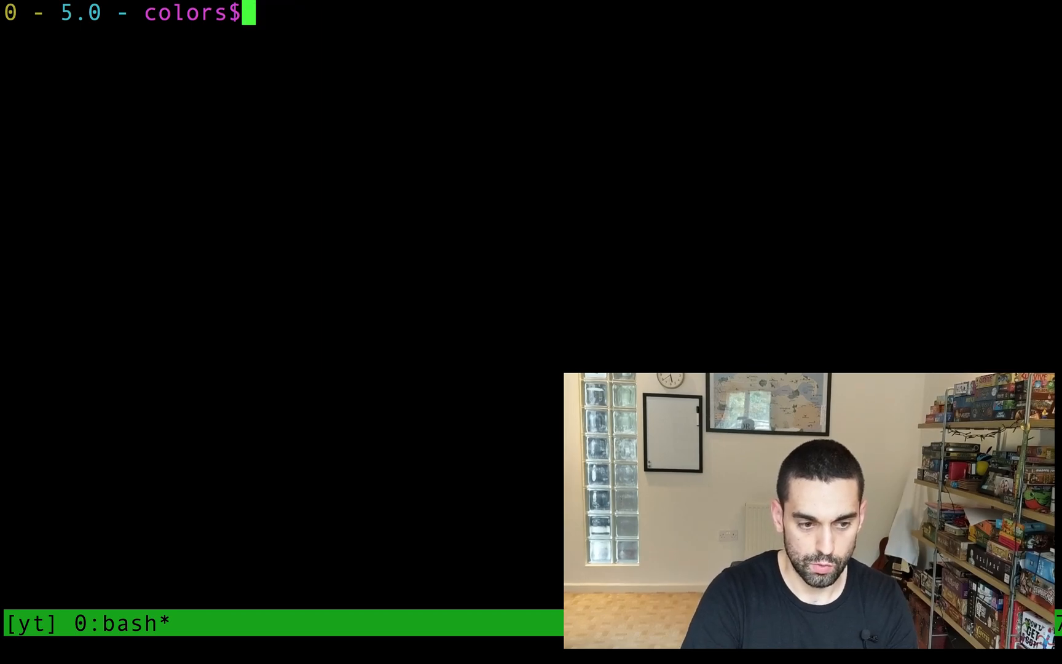
{"action": "type", "text": "colors"}
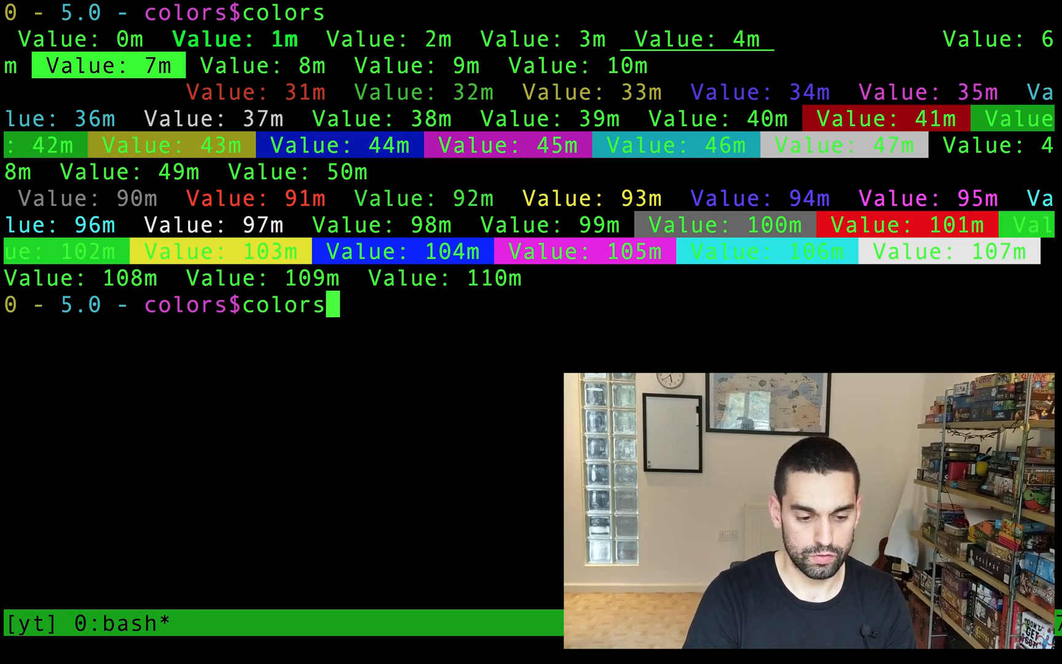
- Echo "Red fore blue back" with \e[31;44m red-on-blue, then reset with \e[0m
{"action": "type", "text": "echo -e \"\\e[31mSome text\\e[0m normal text\""}
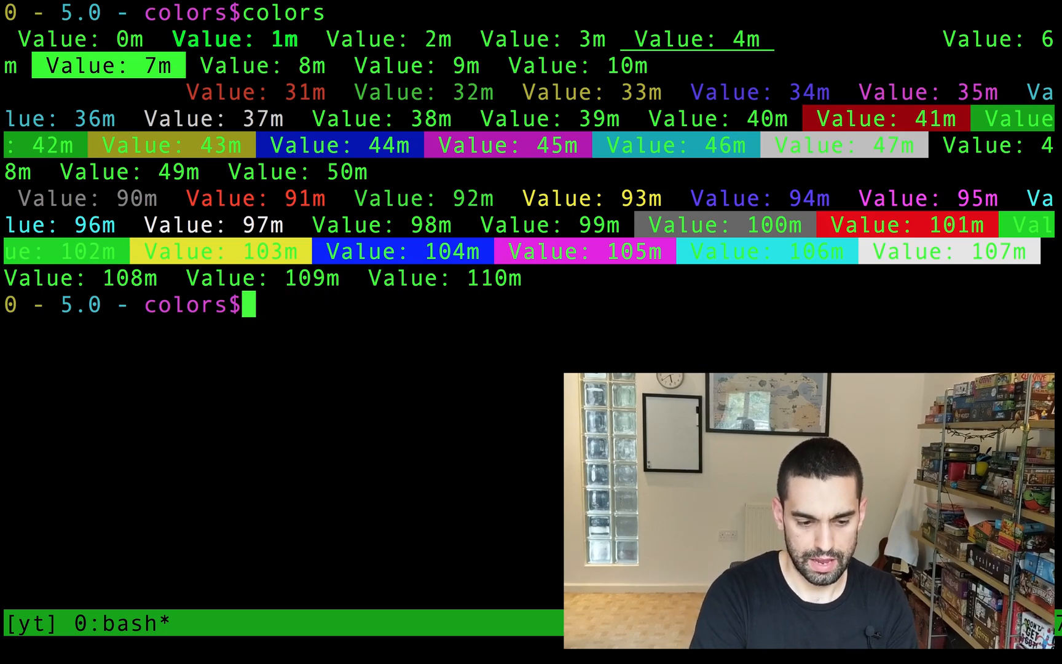
{"action": "type", "text": "echo -e \""}
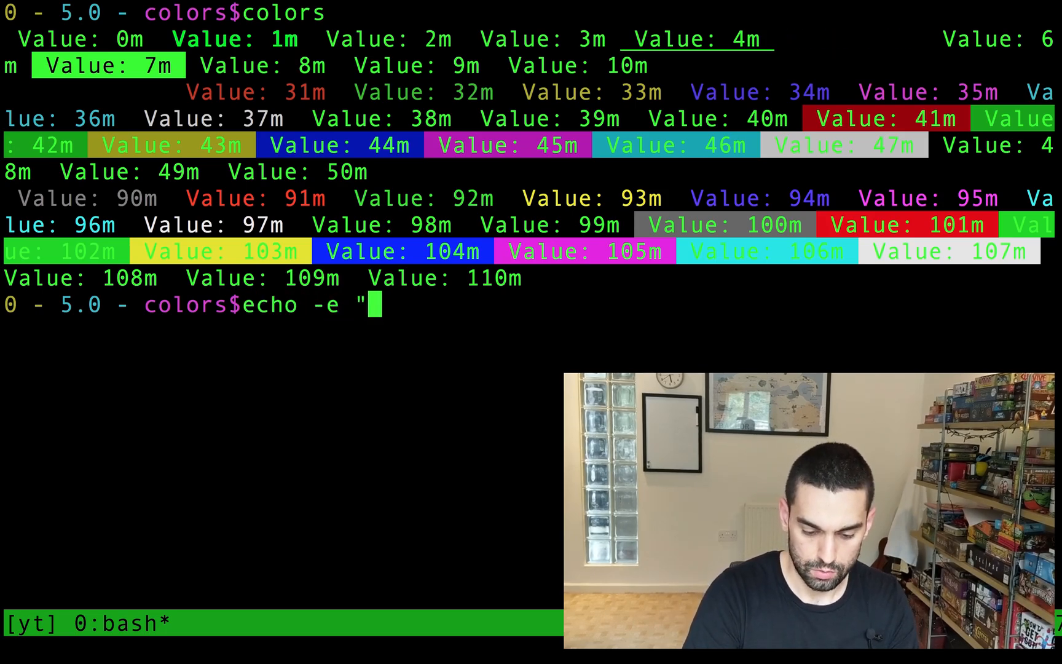
{"action": "type", "text": "\\e[31m"}
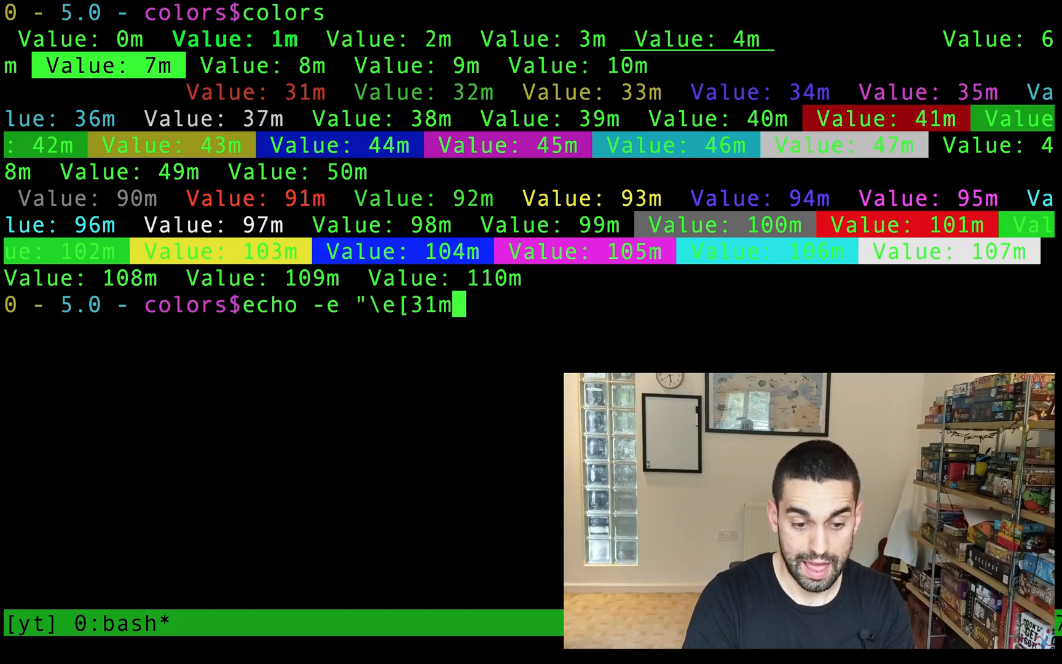
{"action": "key", "text": "BackSpace"}
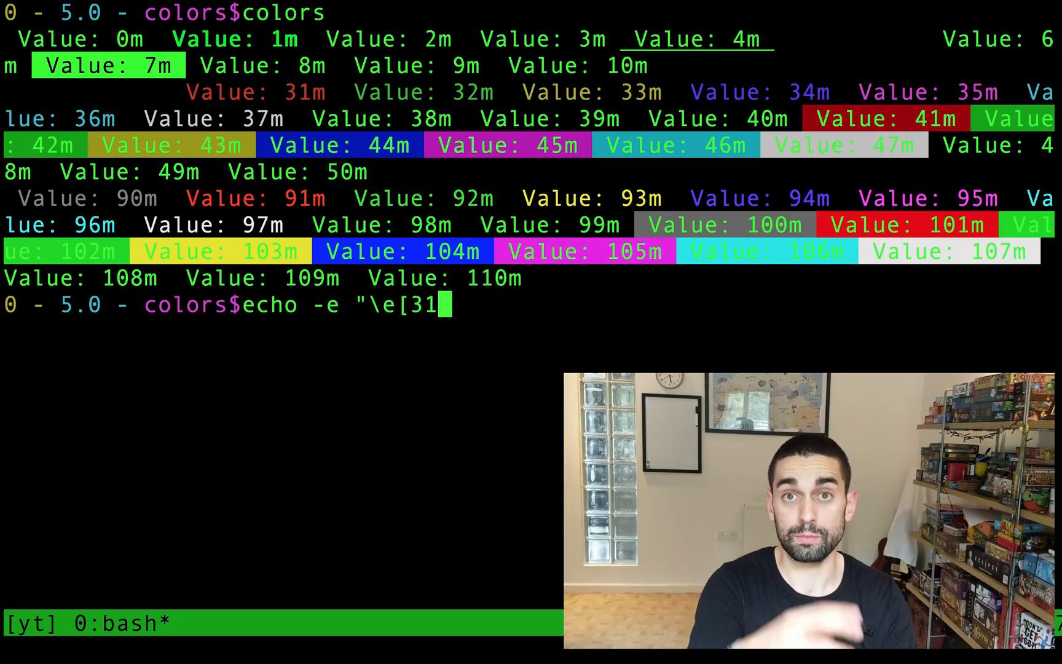
{"action": "type", "text": "\""}
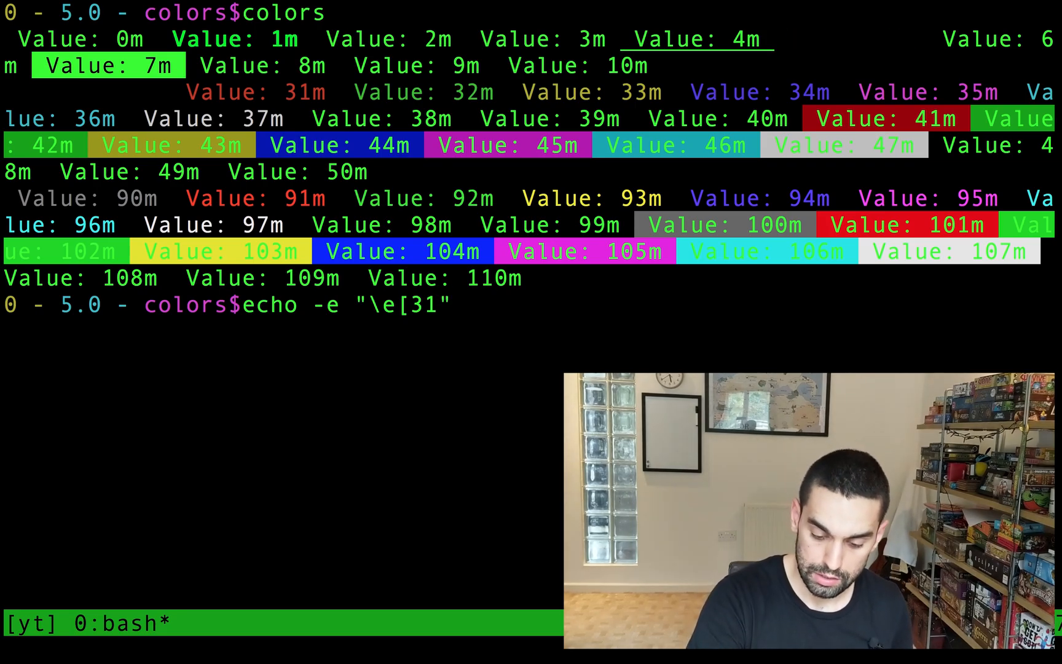
{"action": "type", "text": ";"}
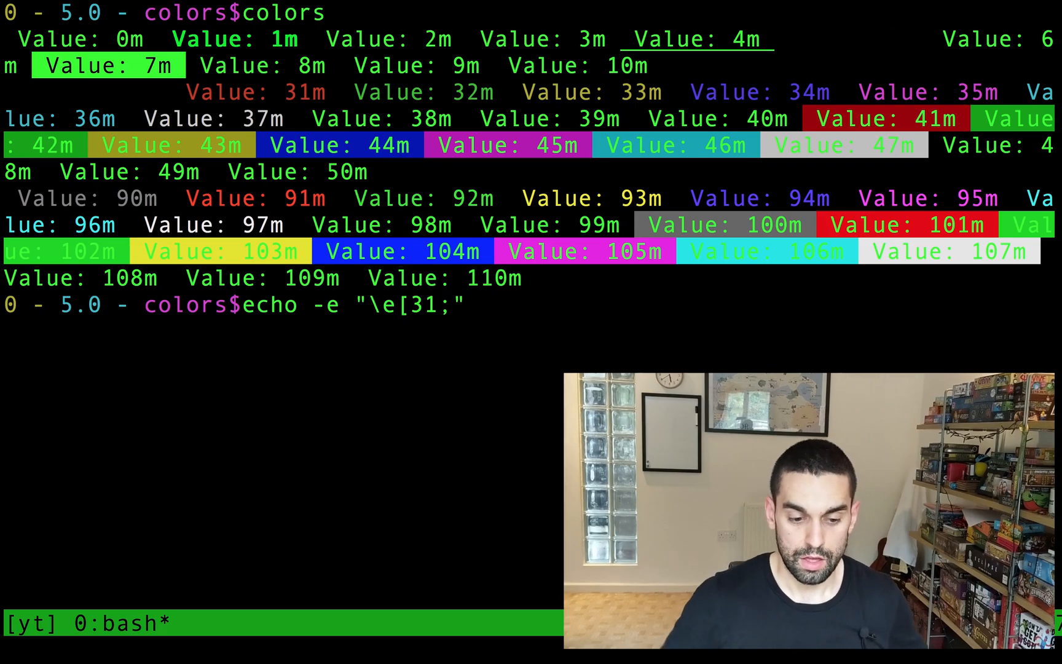
{"action": "type", "text": "44"}
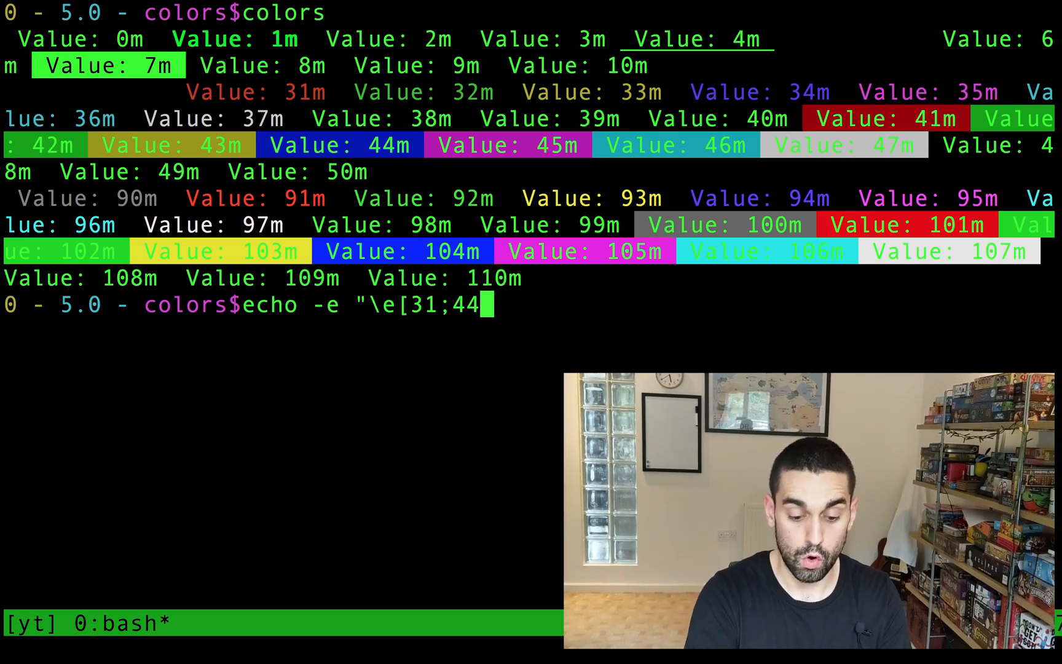
{"action": "type", "text": "m\""}
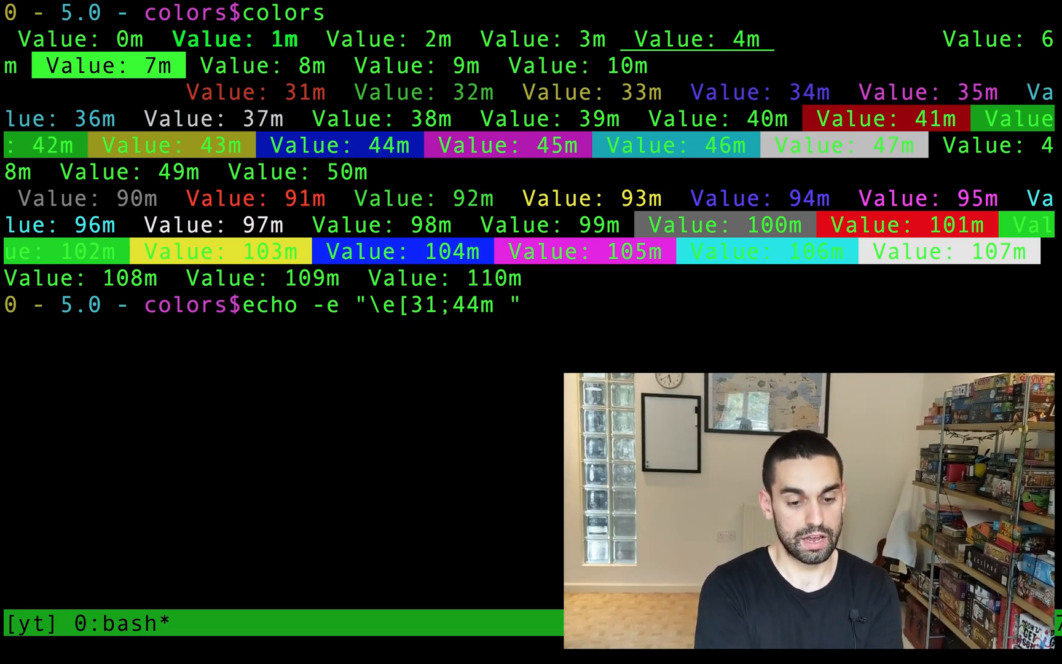
{"action": "type", "text": "Red fore blue back"}
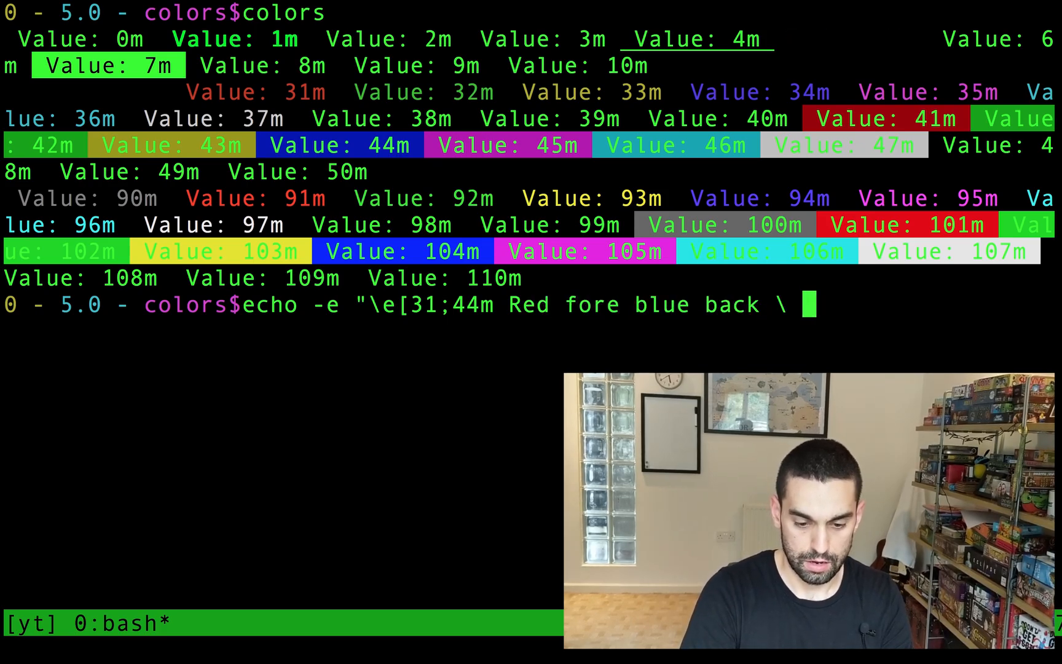
{"action": "type", "text": "\\e[0m\""}
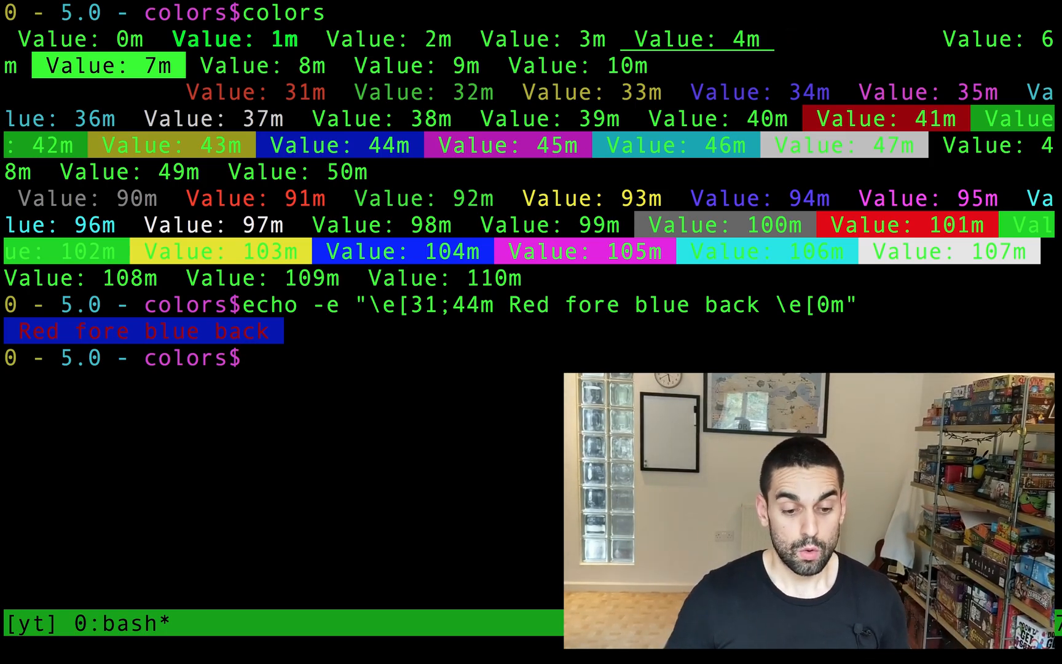
- Echo fdsfsf in red using the octal \033[31m escape
{"action": "type", "text": "echo"}
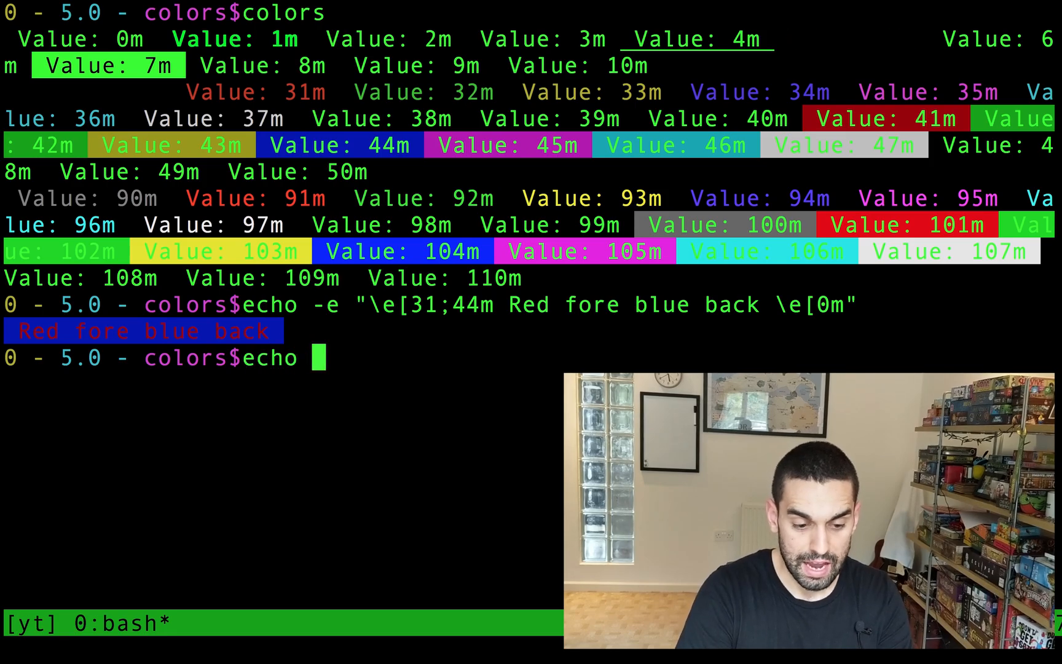
{"action": "type", "text": "-e \"\\"}
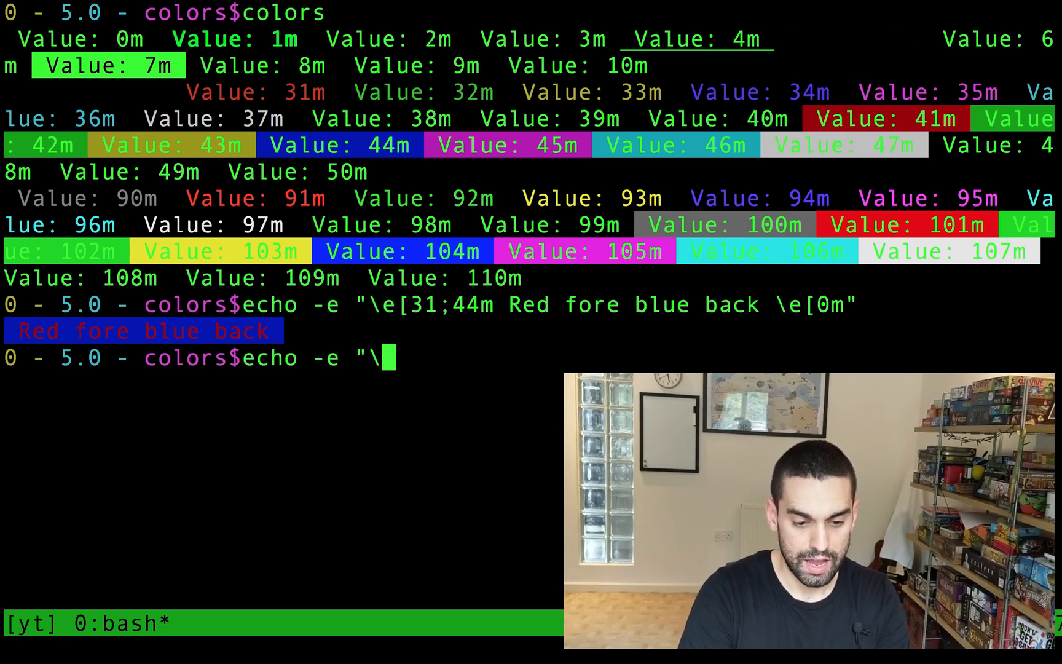
{"action": "type", "text": "033\""}
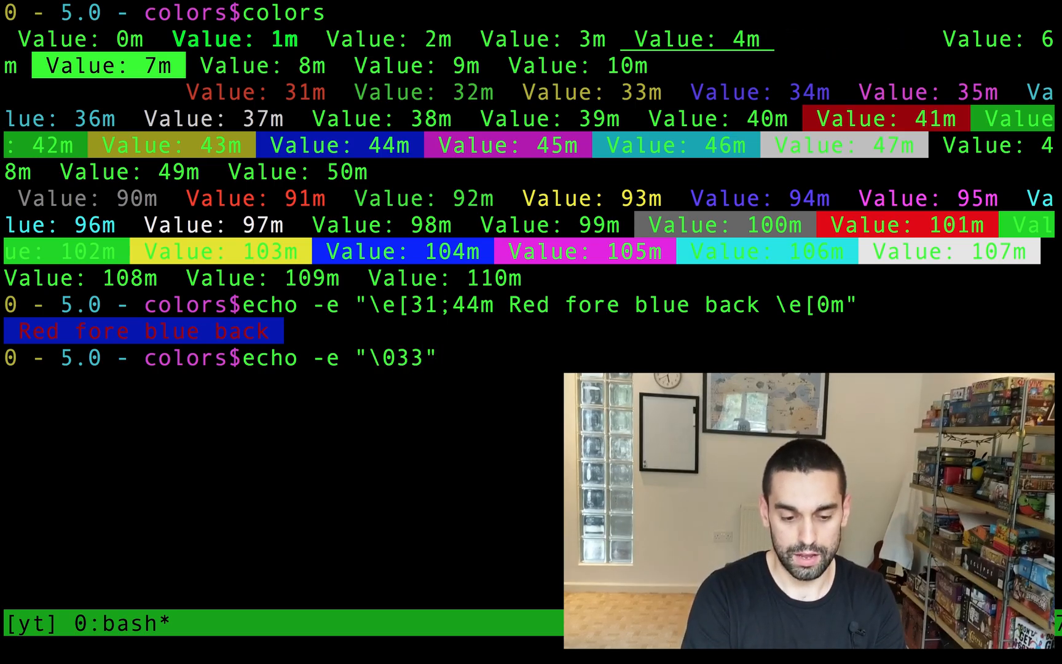
{"action": "type", "text": "["}
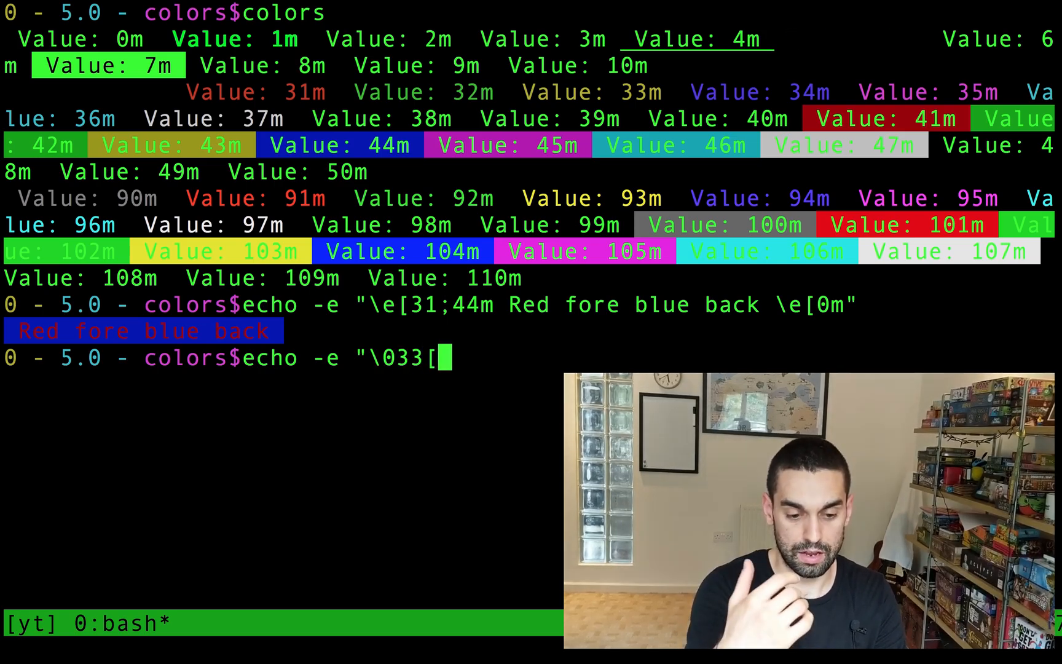
{"action": "type", "text": "31m"}
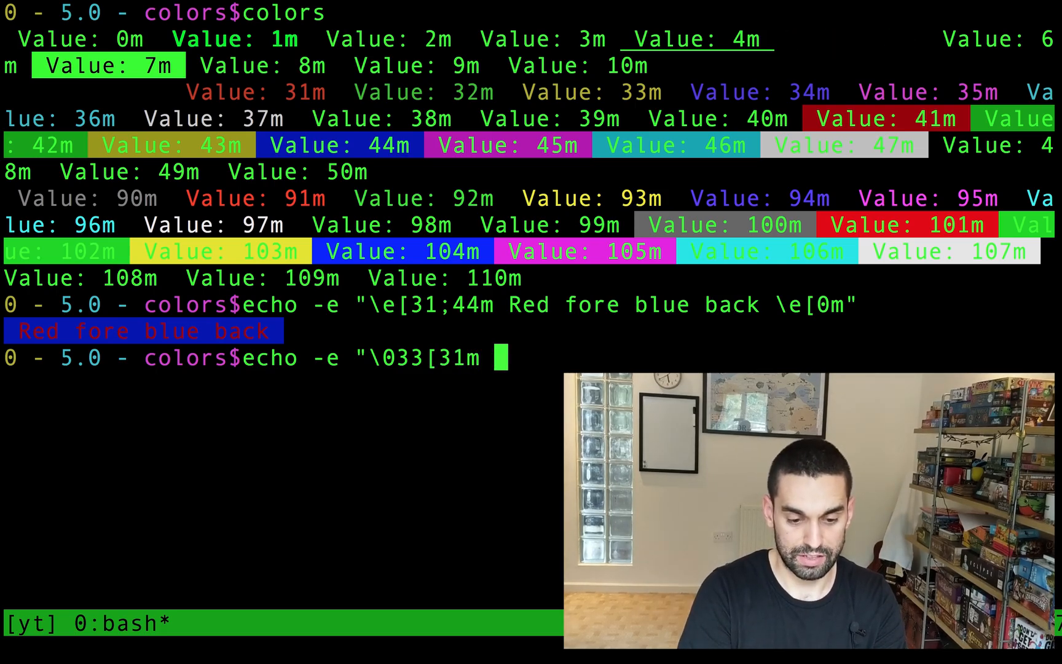
{"action": "type", "text": "fdsfsf"}
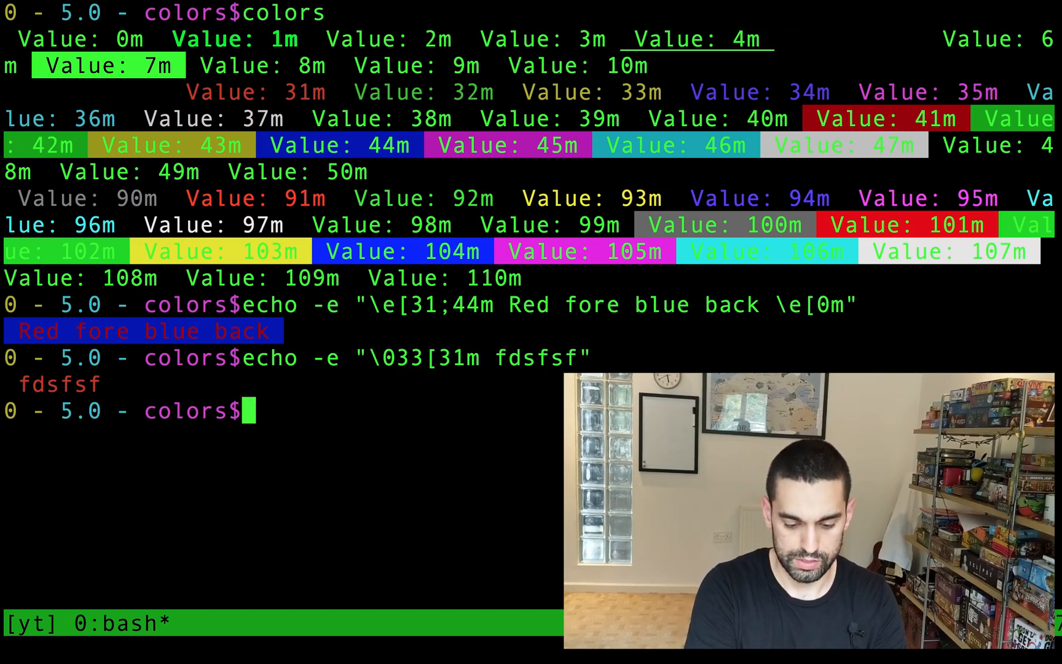
- Begin a variant command using the hex \x1B escape
{"action": "type", "text": "\\0"}
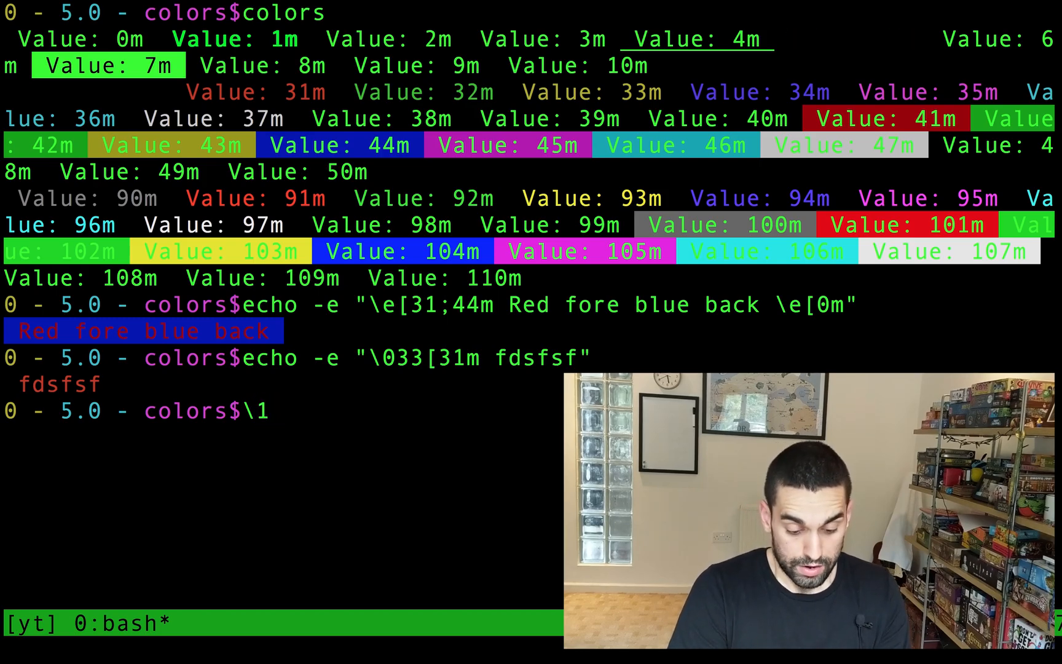
{"action": "type", "text": "xB"}
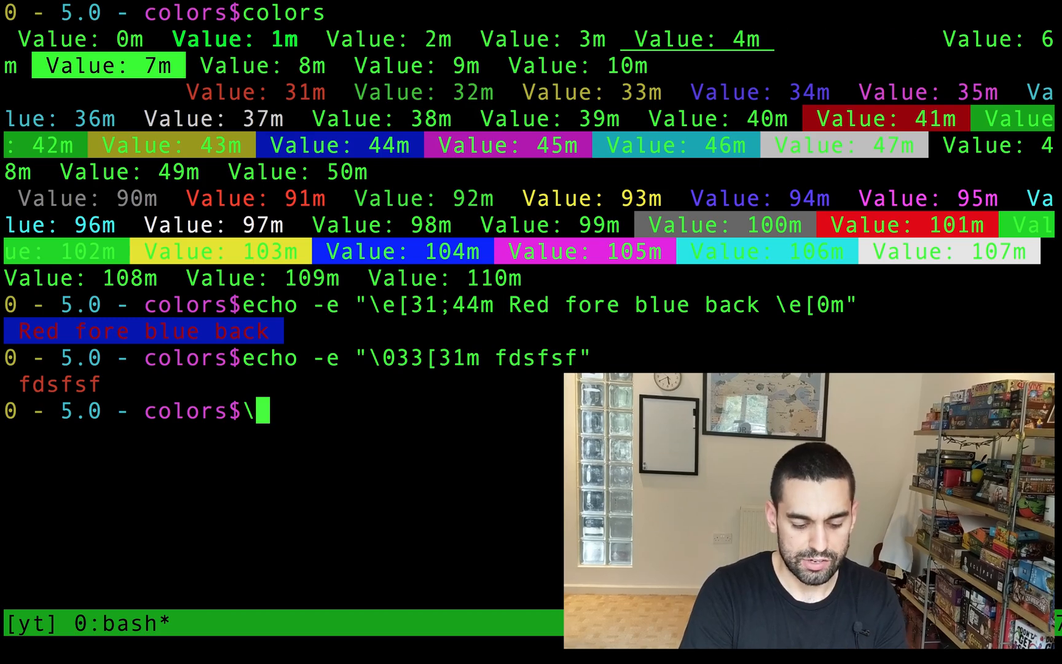
{"action": "type", "text": "x1B"}
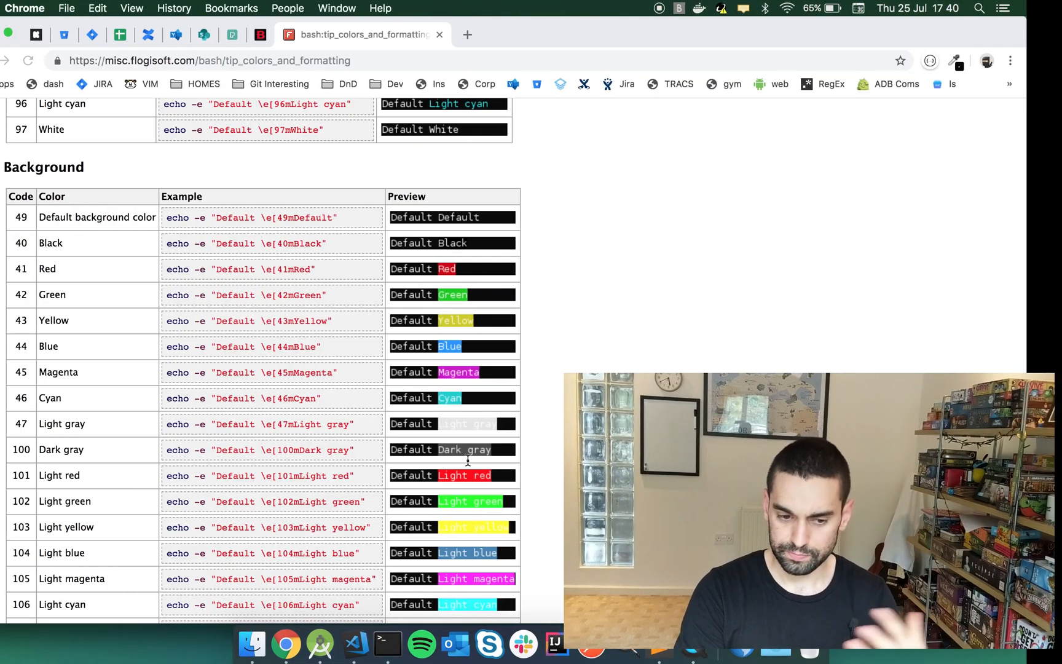
- Scroll the colours guide down to the 88/256 Colors section
{"action": "scroll", "scroll_direction": "down", "scroll_amount": 3}
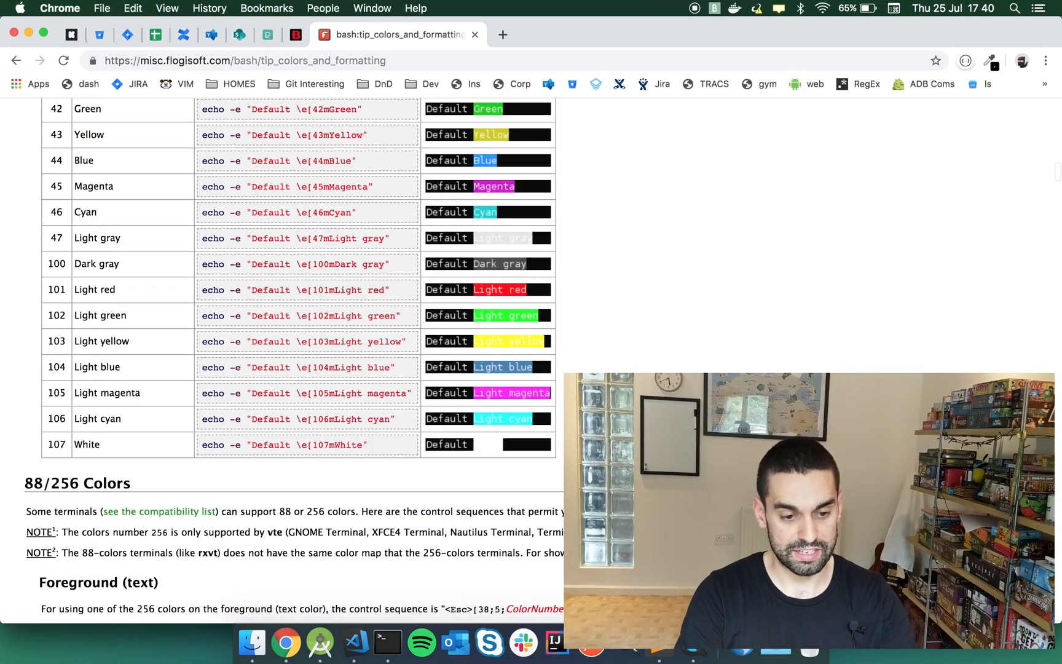
{"action": "scroll", "scroll_direction": "down", "scroll_amount": 3}
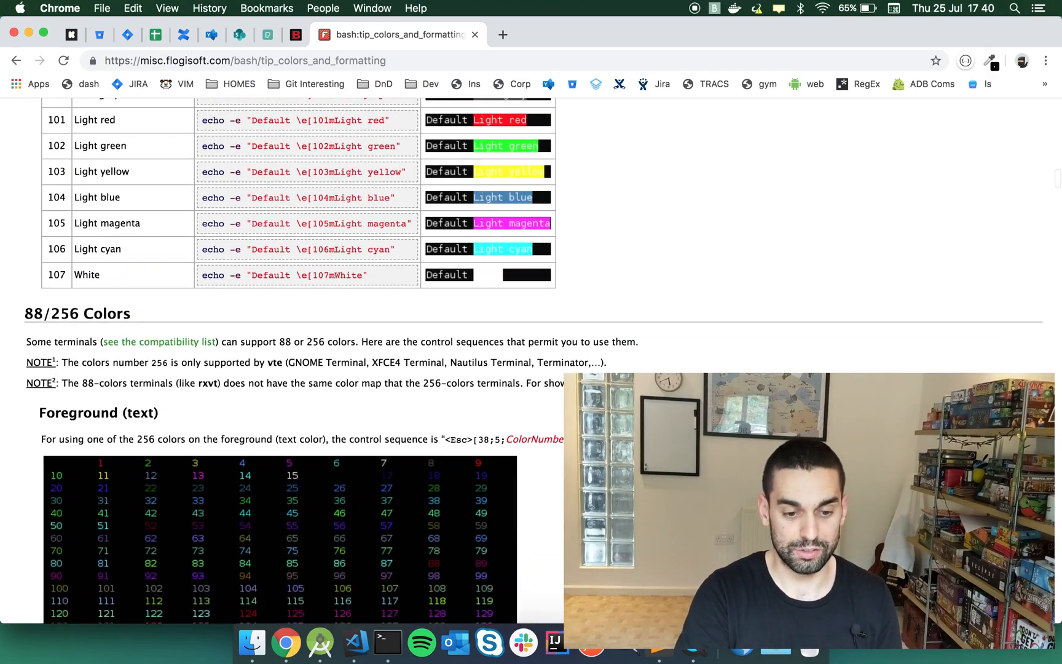